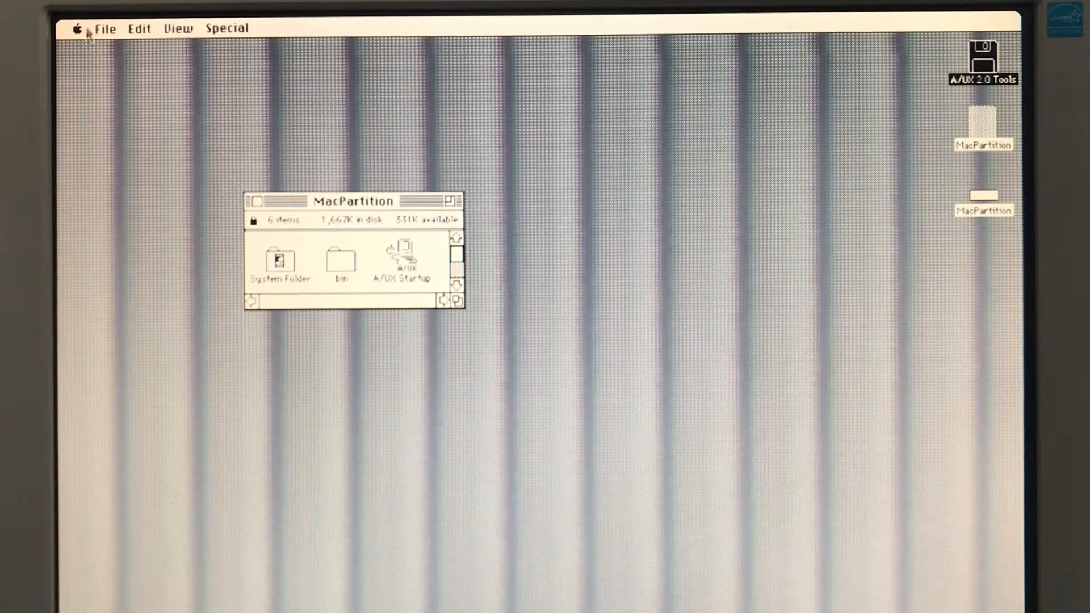
{"action": "mouse_move", "coordinate": [314, 273]}
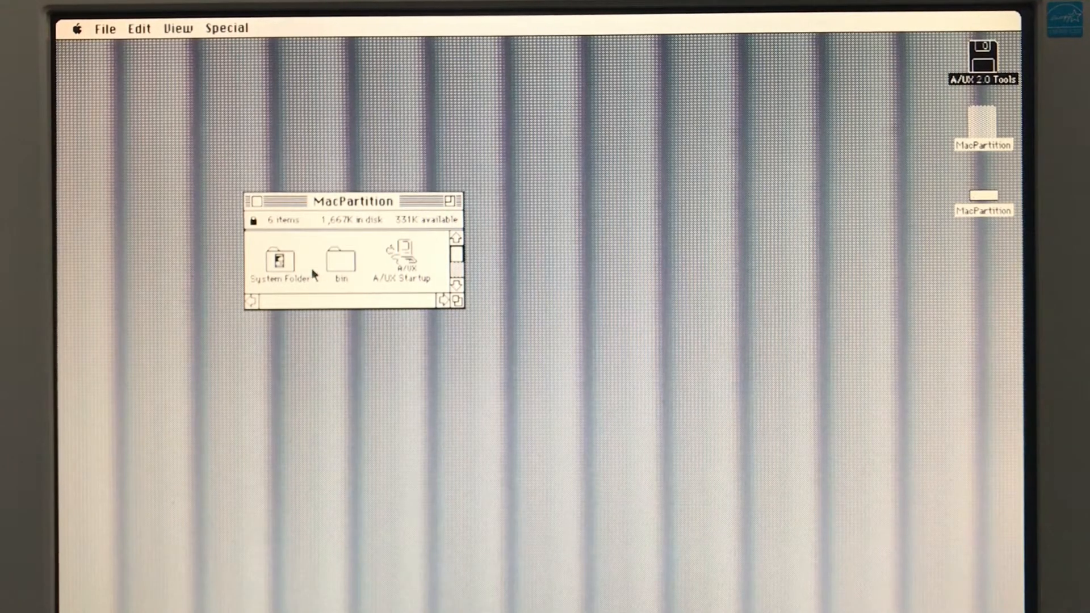
Step: Enlarge and close the MacPartition window, then open the A/UX 2.0 Tools disk
{"action": "left_click_drag", "start_coordinate": [456, 300], "coordinate": [545, 479]}
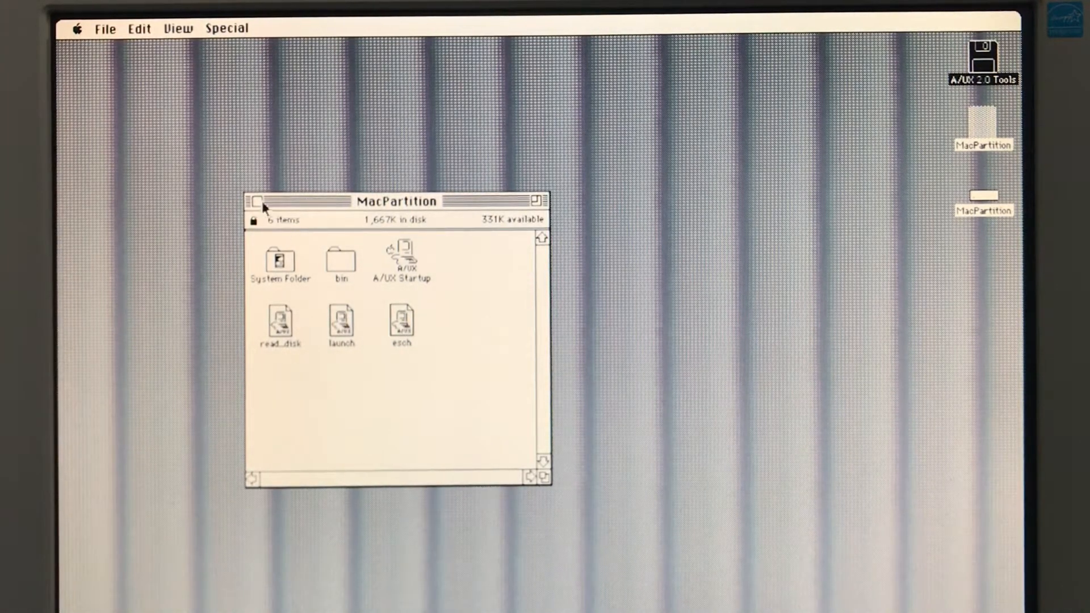
{"action": "left_click", "coordinate": [254, 201]}
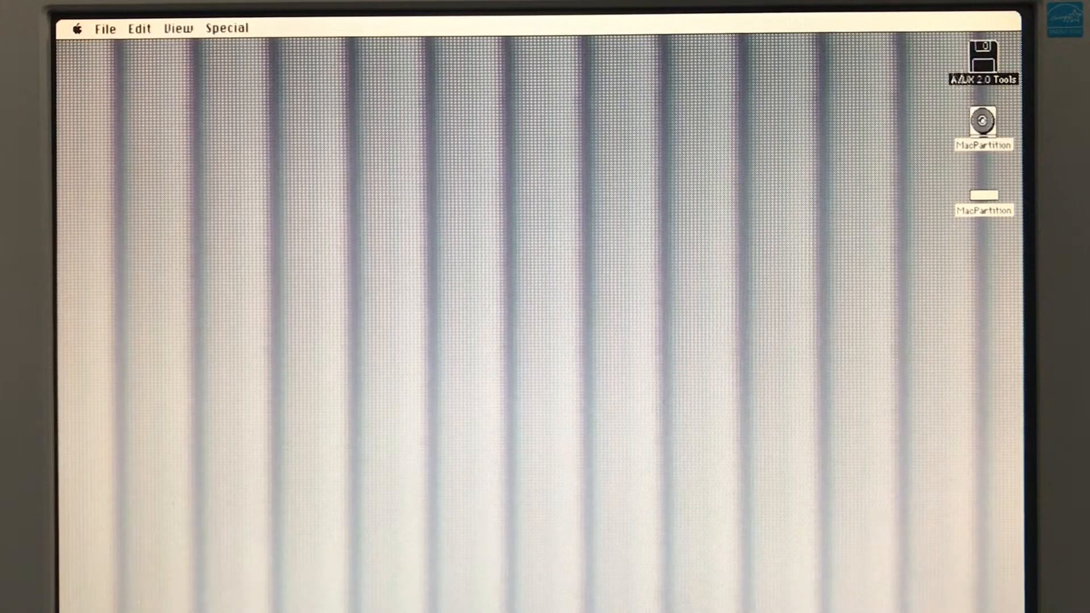
{"action": "double_click", "coordinate": [982, 59]}
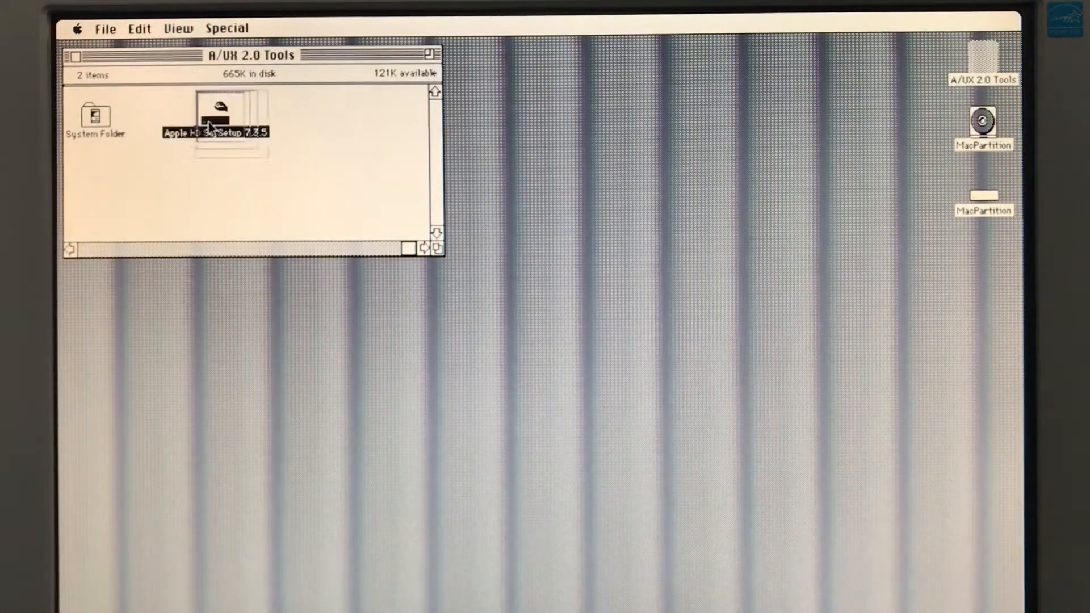
Step: Repartition SCSI drive 0 with the 'A/UX Sys, 40MB Macintosh' scheme in HD SC Setup, then quit
{"action": "double_click", "coordinate": [220, 125]}
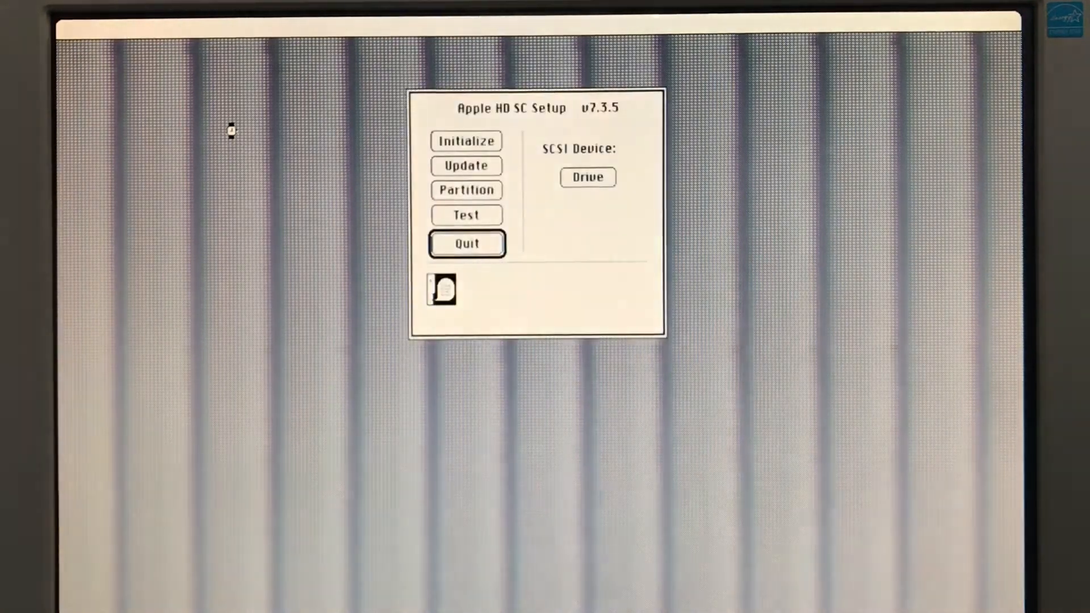
{"action": "left_click", "coordinate": [588, 178]}
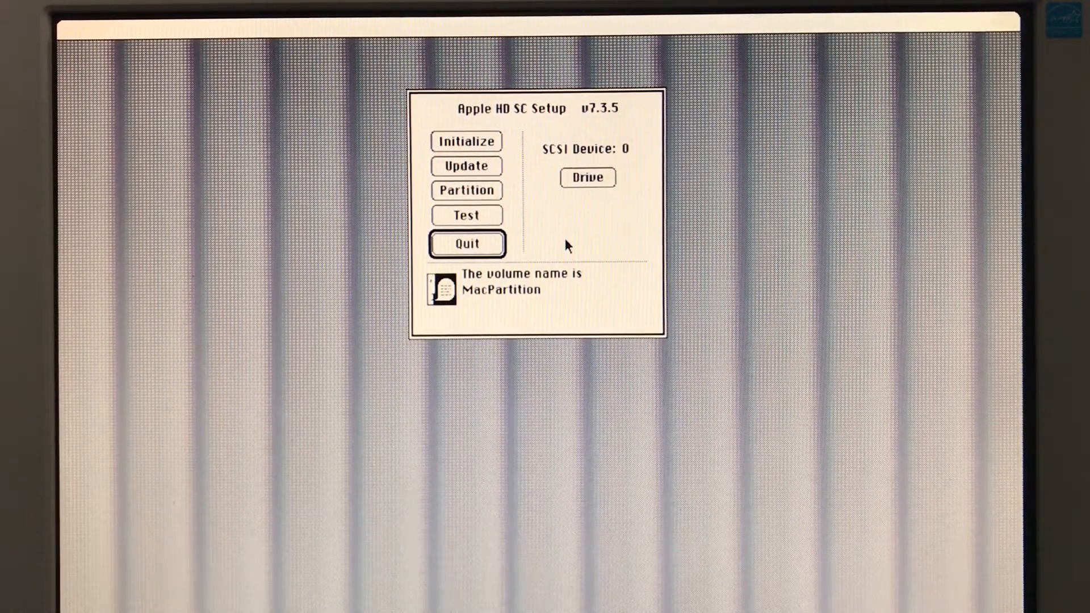
{"action": "mouse_move", "coordinate": [477, 202]}
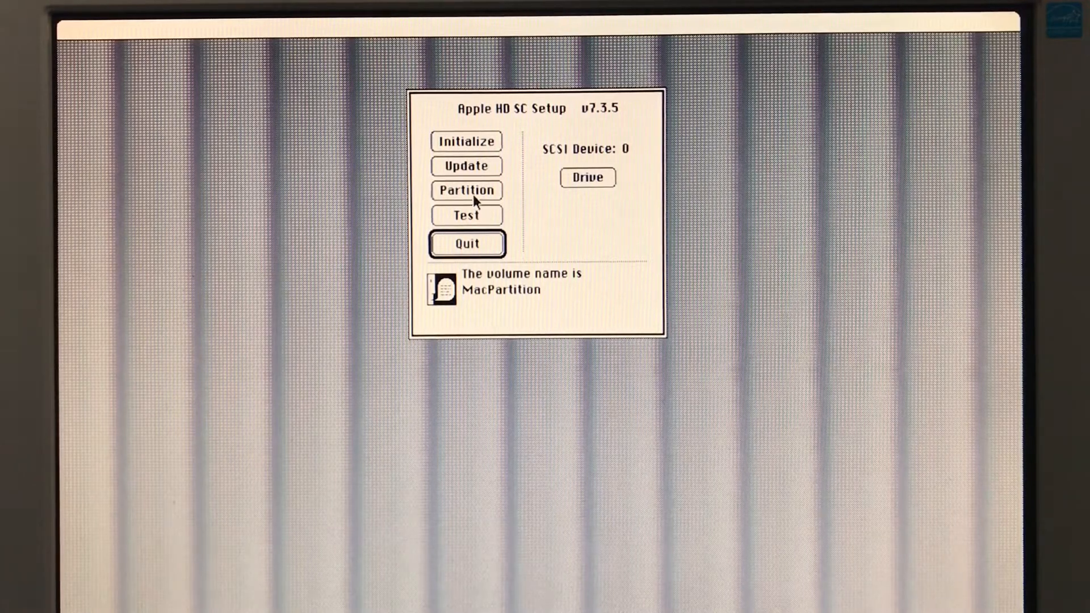
{"action": "left_click", "coordinate": [466, 189]}
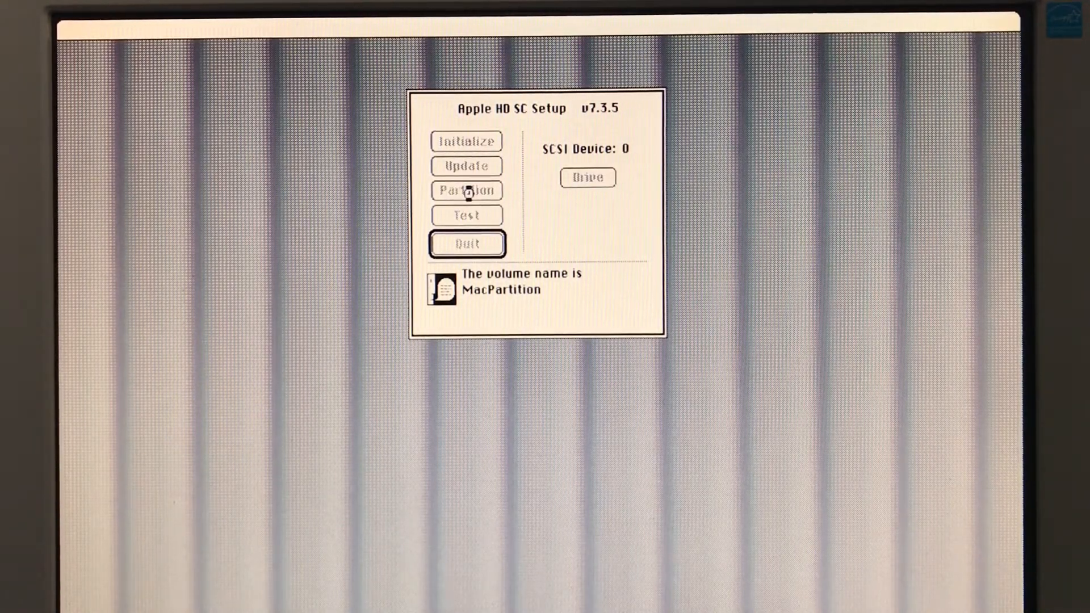
{"action": "left_click", "coordinate": [466, 191]}
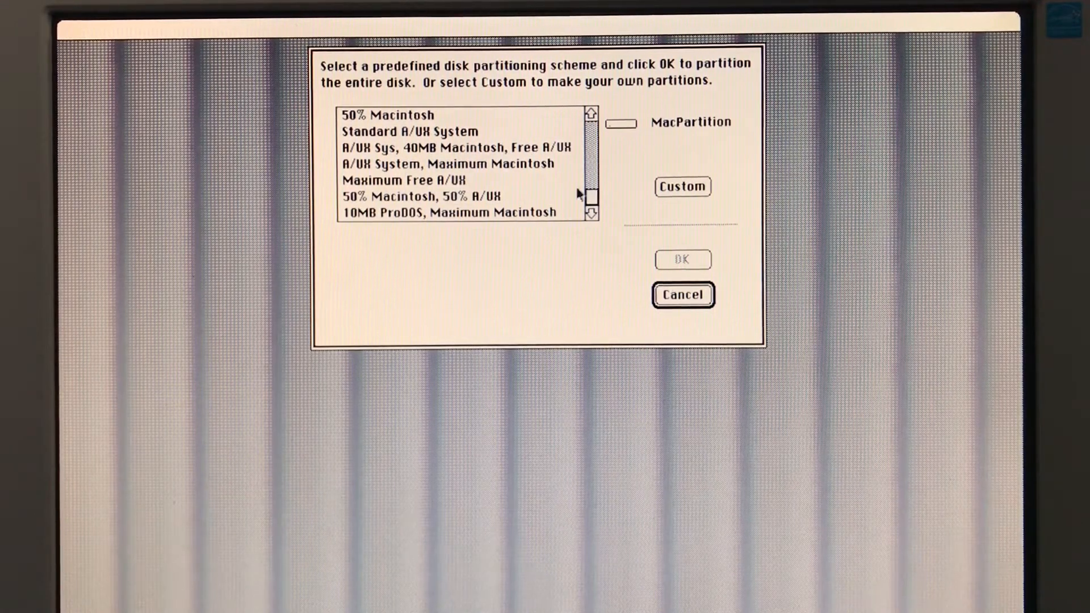
{"action": "left_click", "coordinate": [452, 147]}
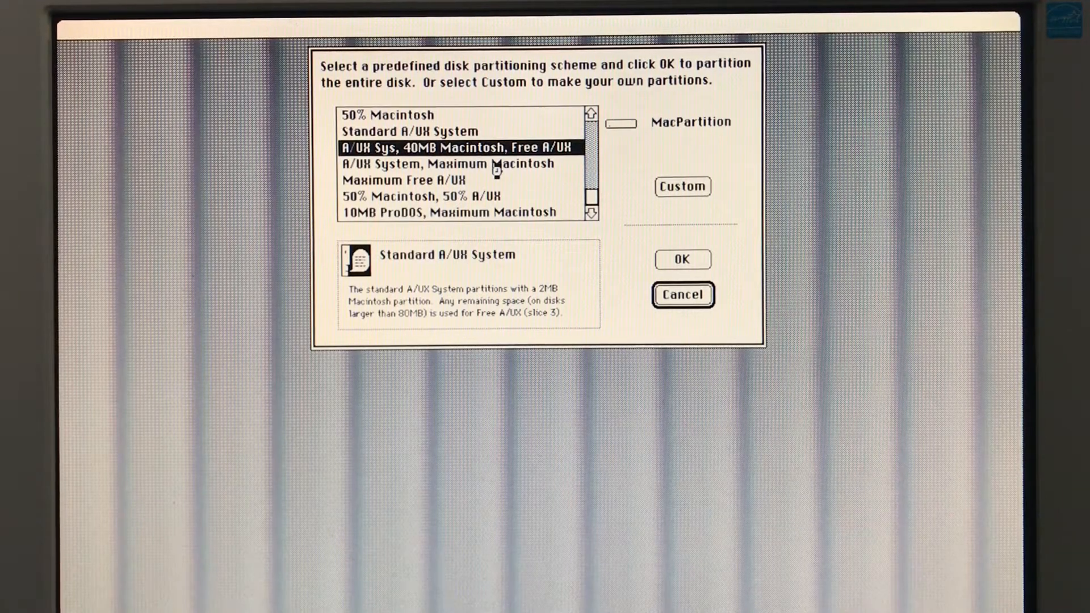
{"action": "left_click", "coordinate": [459, 147]}
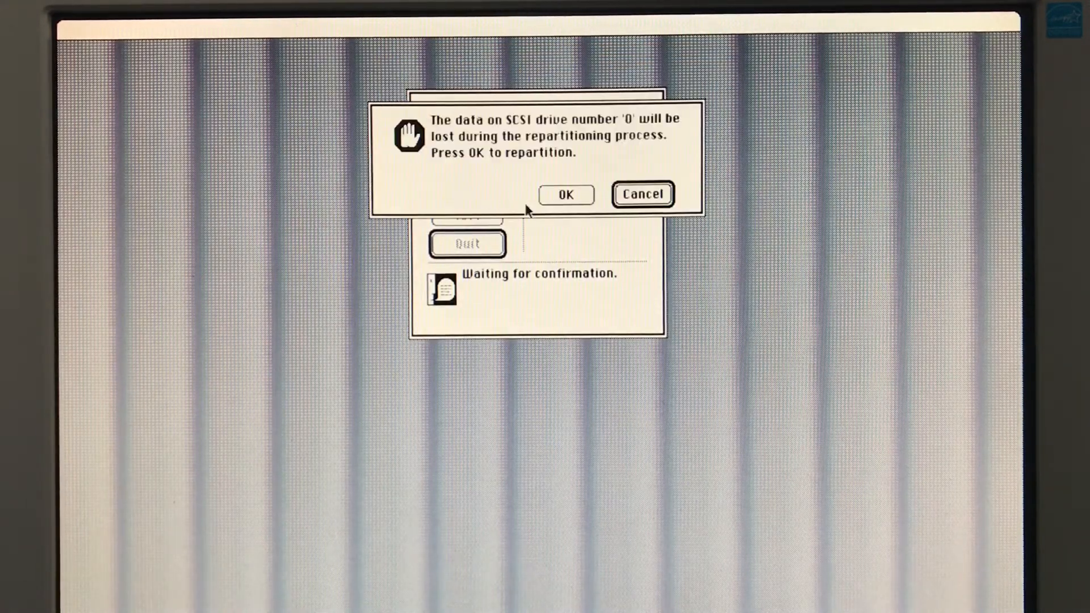
{"action": "left_click", "coordinate": [566, 194]}
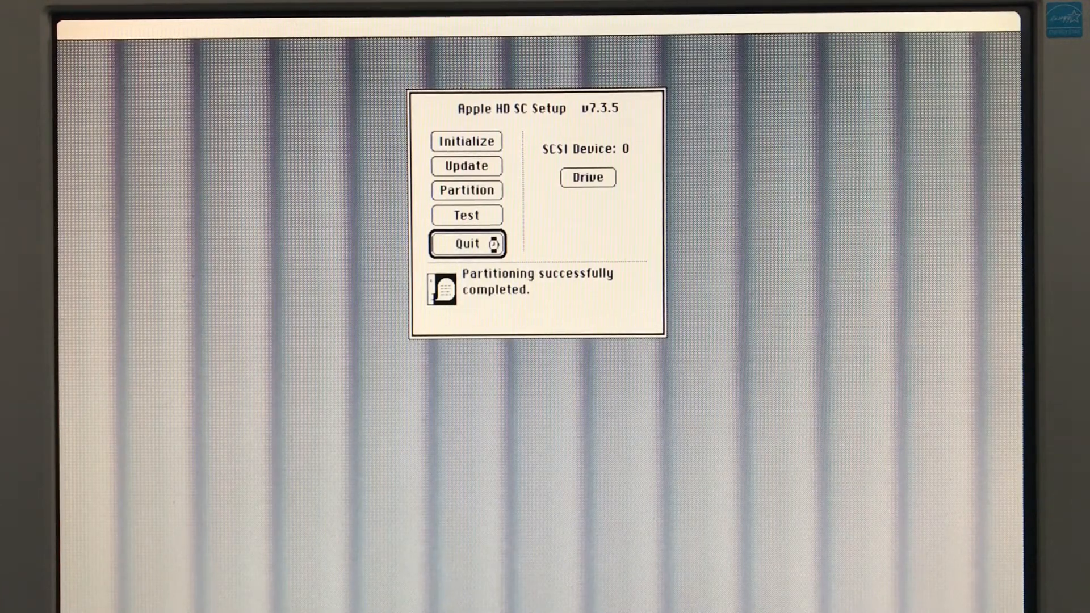
{"action": "left_click", "coordinate": [468, 244]}
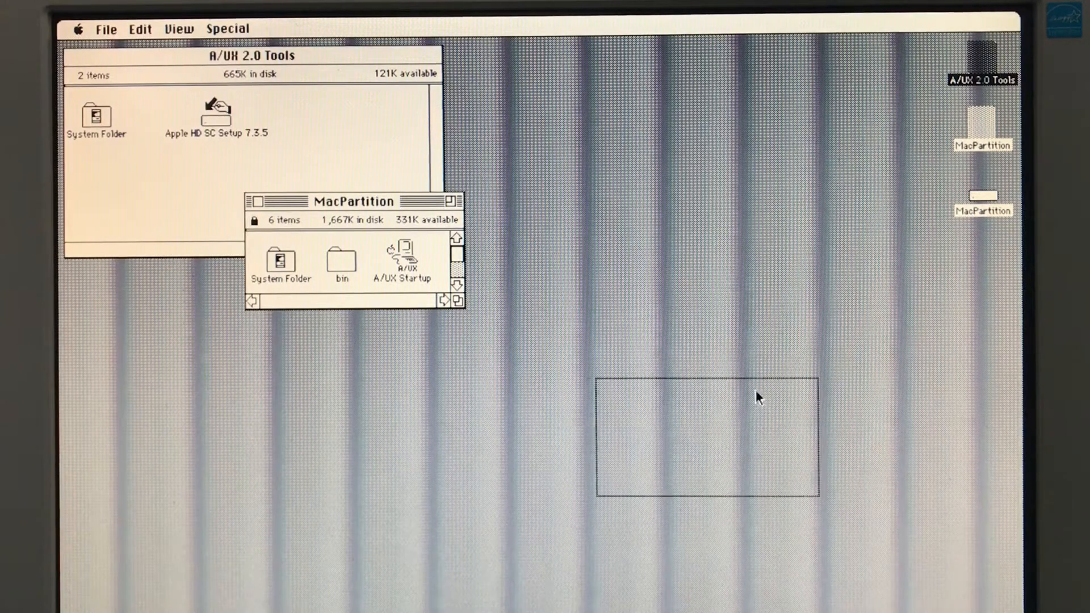
Step: Review the new 38MB MacPartition volume and the Tools System Folder, then close all windows
{"action": "left_click_drag", "start_coordinate": [354, 201], "coordinate": [703, 387]}
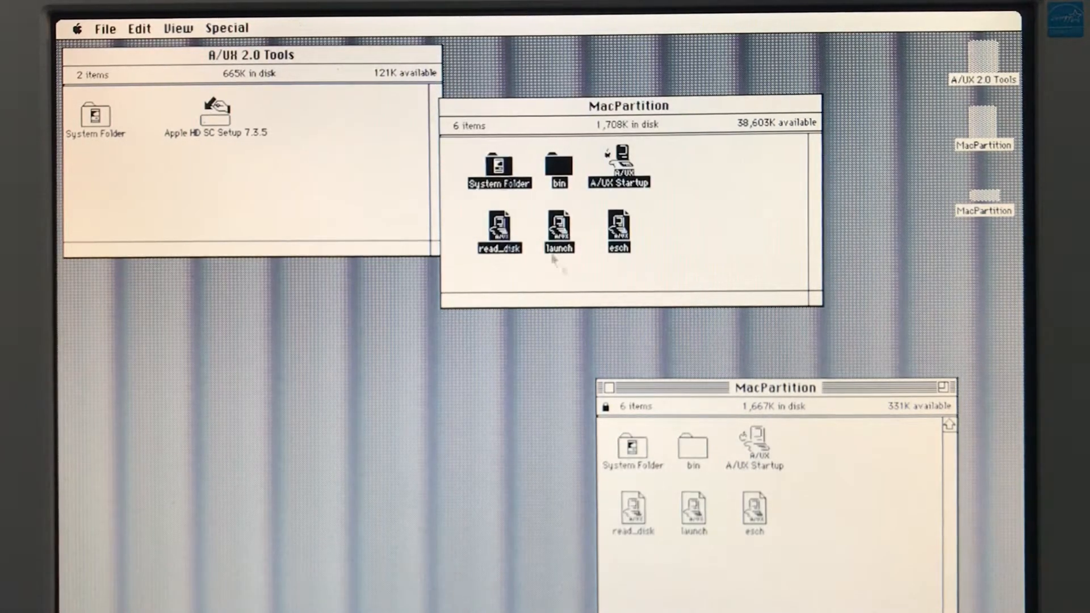
{"action": "left_click", "coordinate": [625, 106]}
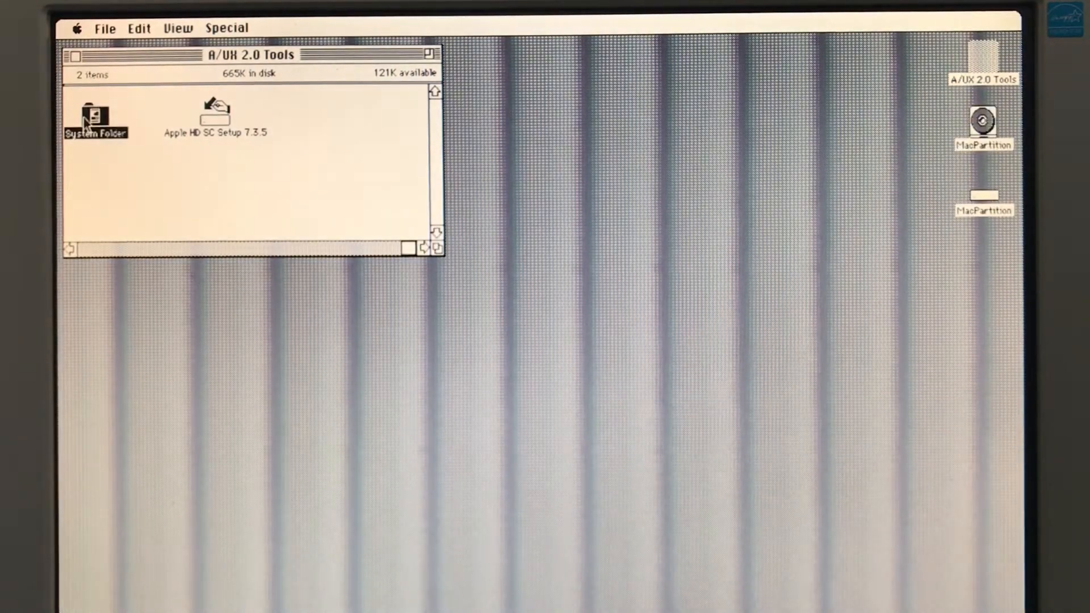
{"action": "double_click", "coordinate": [96, 118]}
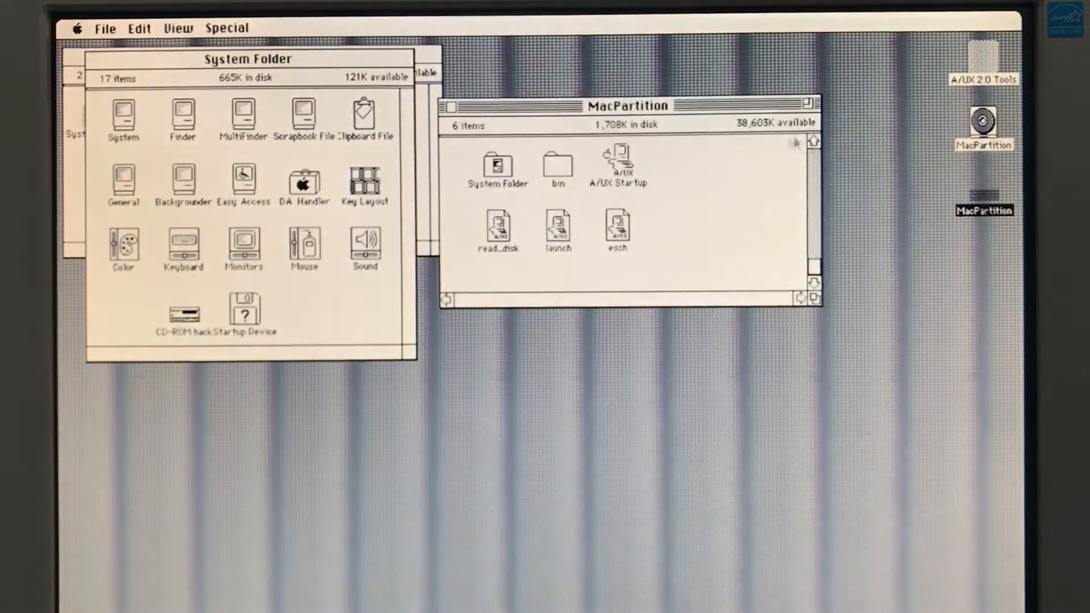
{"action": "left_click", "coordinate": [184, 313]}
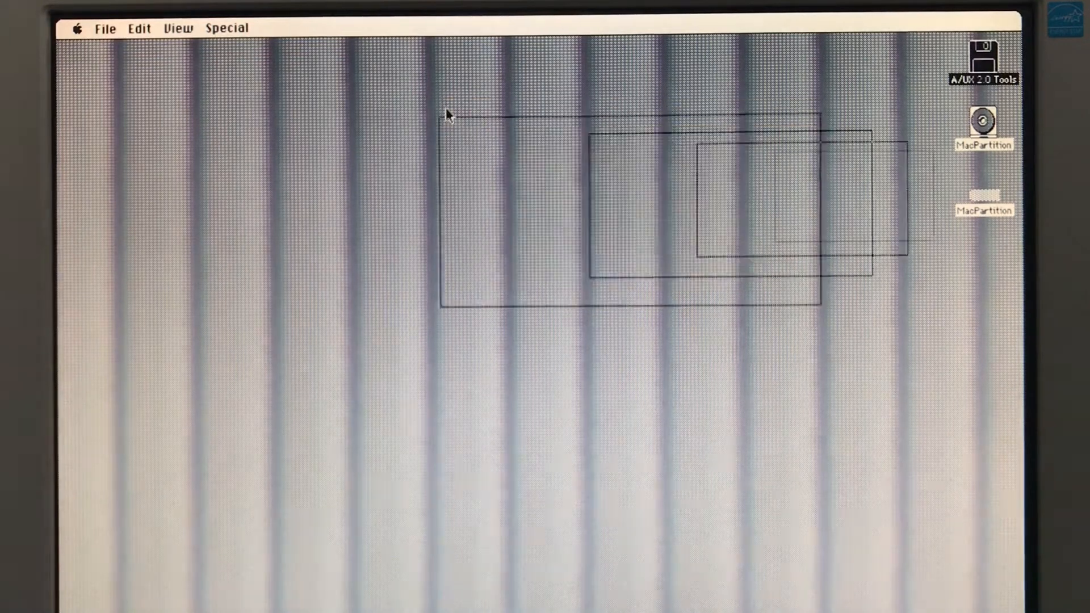
Step: Restart from the Special menu and launch A/UX Install from A/UX Floppy Launch
{"action": "left_click", "coordinate": [226, 28]}
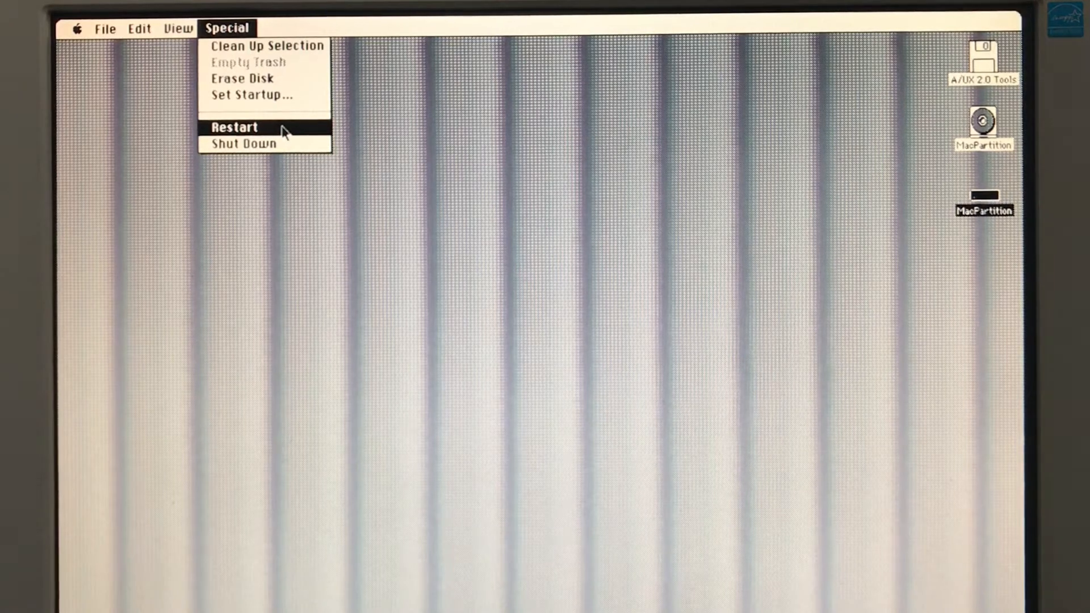
{"action": "left_click", "coordinate": [234, 126]}
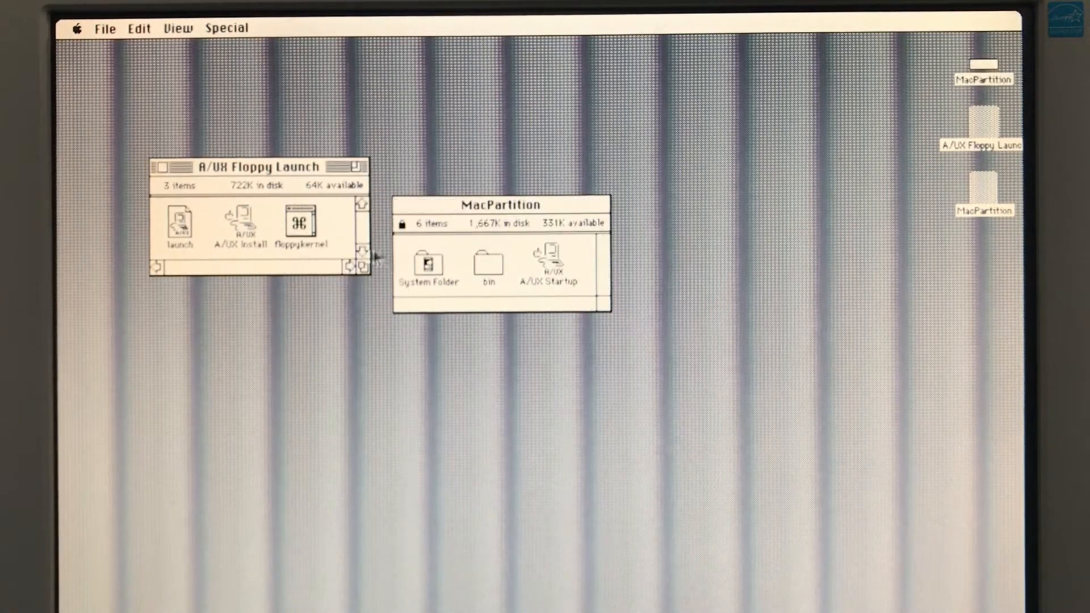
{"action": "left_click", "coordinate": [242, 223]}
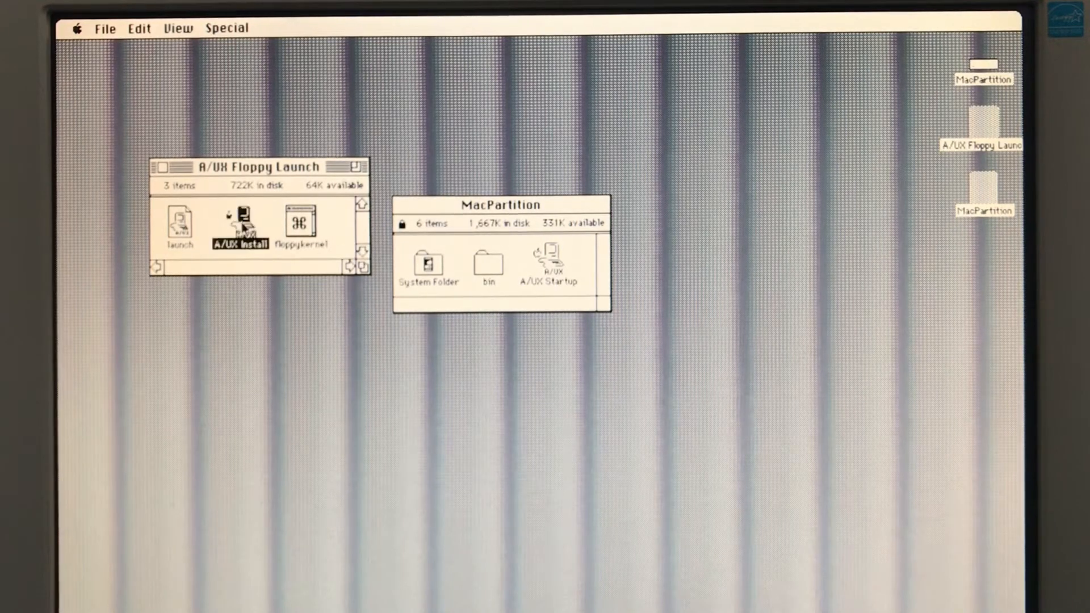
{"action": "double_click", "coordinate": [238, 227]}
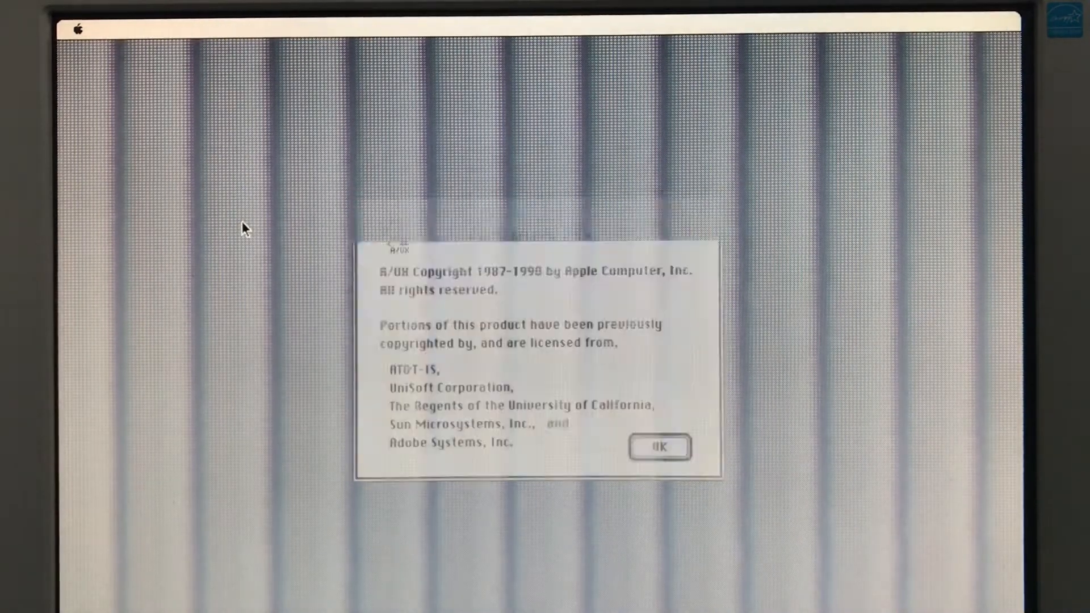
Step: Dismiss the A/UX copyright notice
{"action": "left_click", "coordinate": [659, 447]}
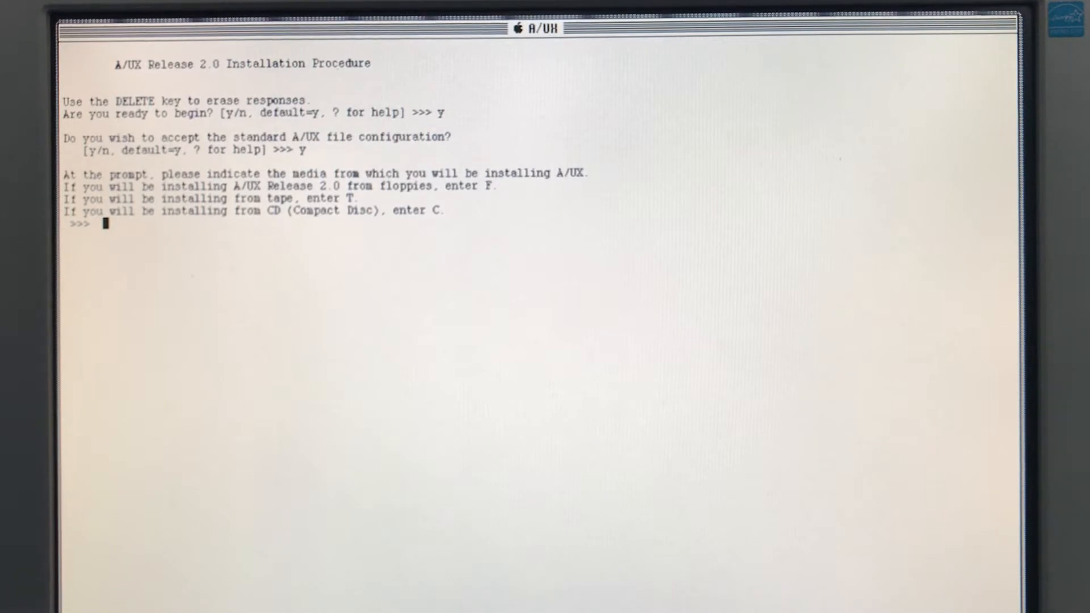
Step: Choose CD installation onto hard disk 0 from CD drive 3, and confirm
{"action": "type", "text": "c"}
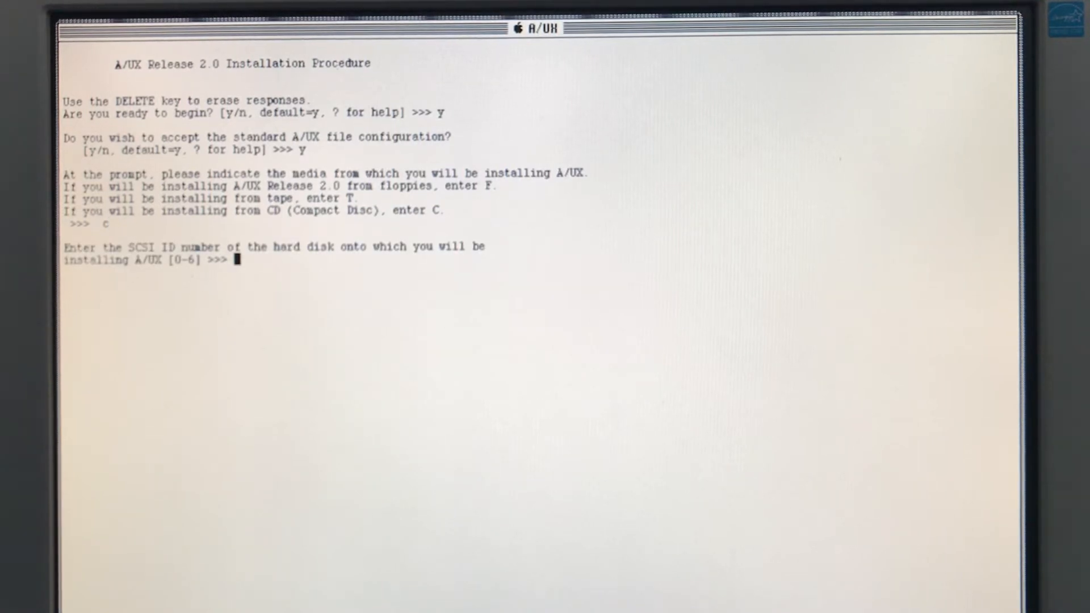
{"action": "type", "text": "0"}
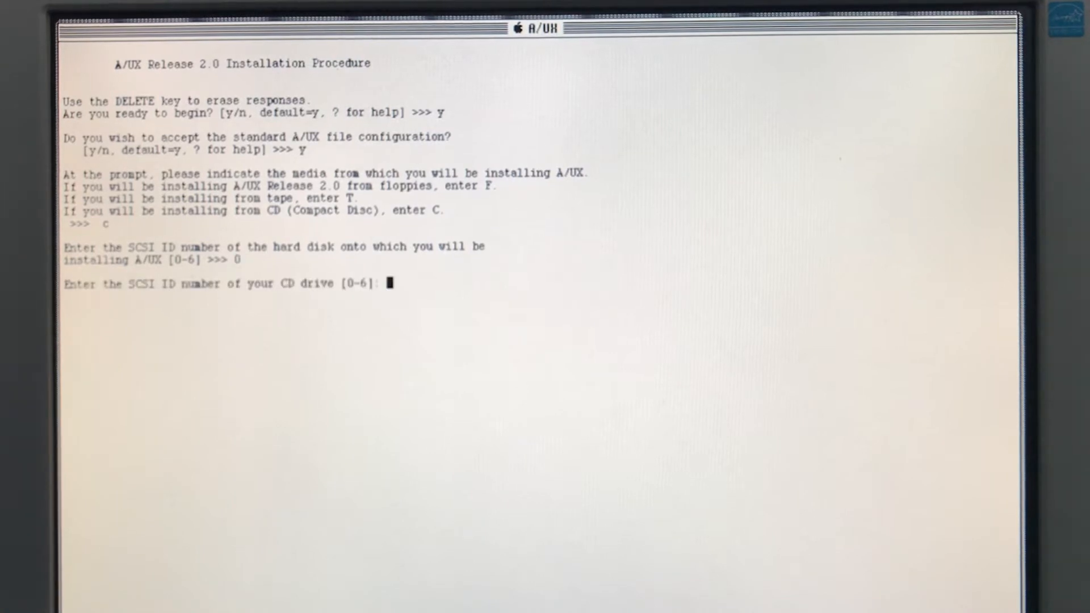
{"action": "type", "text": "3"}
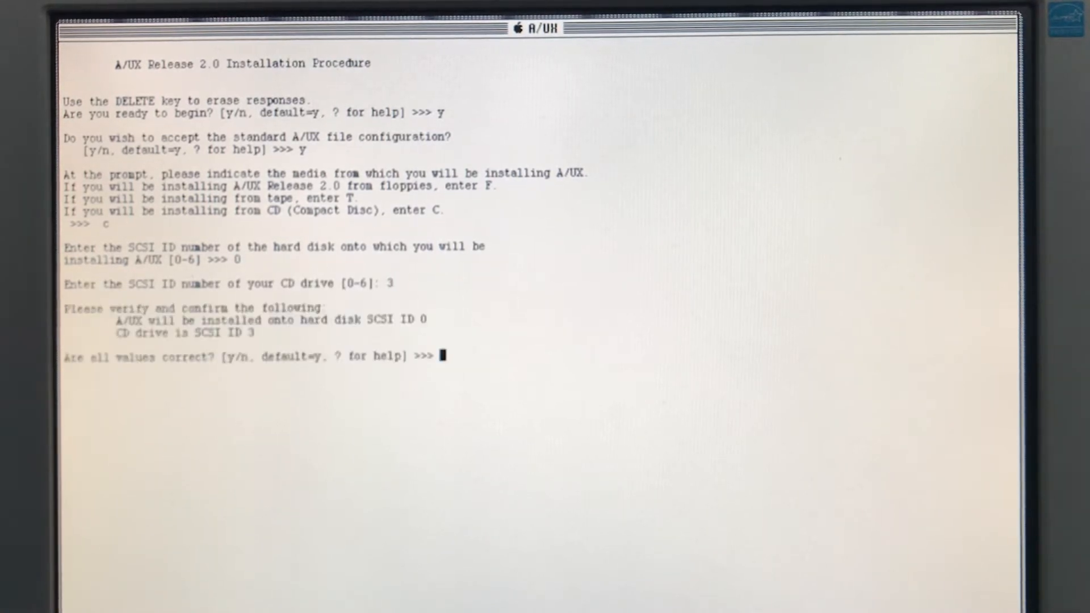
{"action": "type", "text": "y"}
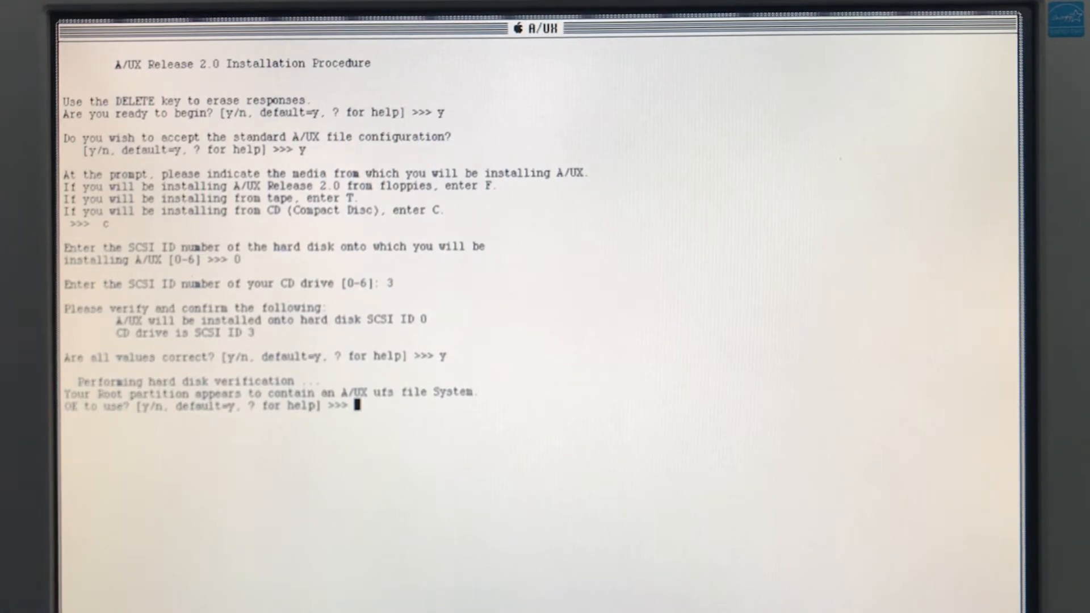
Step: Reject the existing root partition, create a new file system, and pick Generic Disk Entry (6)
{"action": "type", "text": "n"}
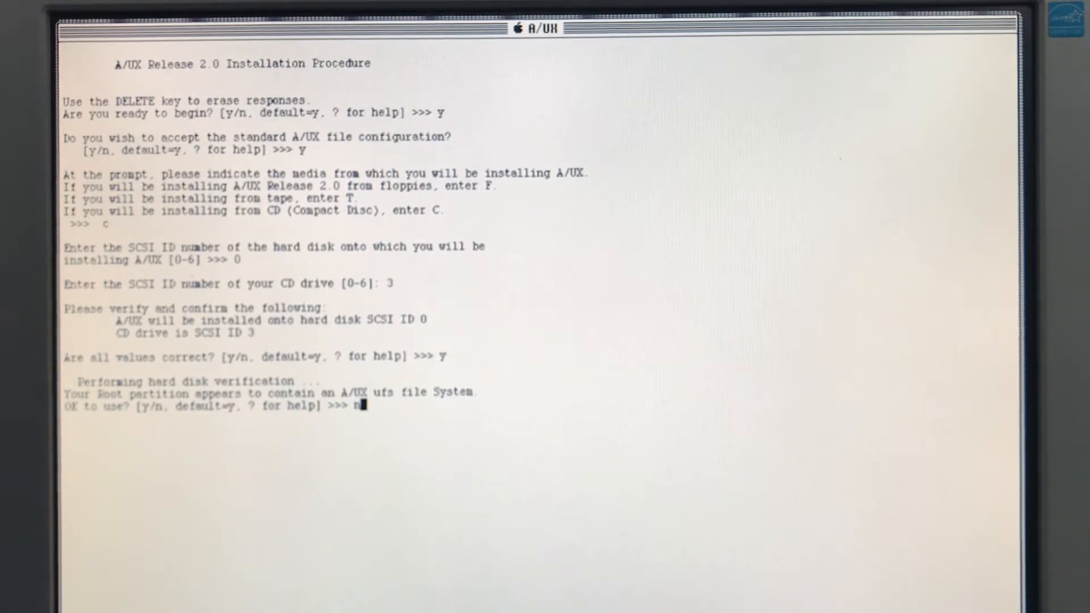
{"action": "key", "text": "Return"}
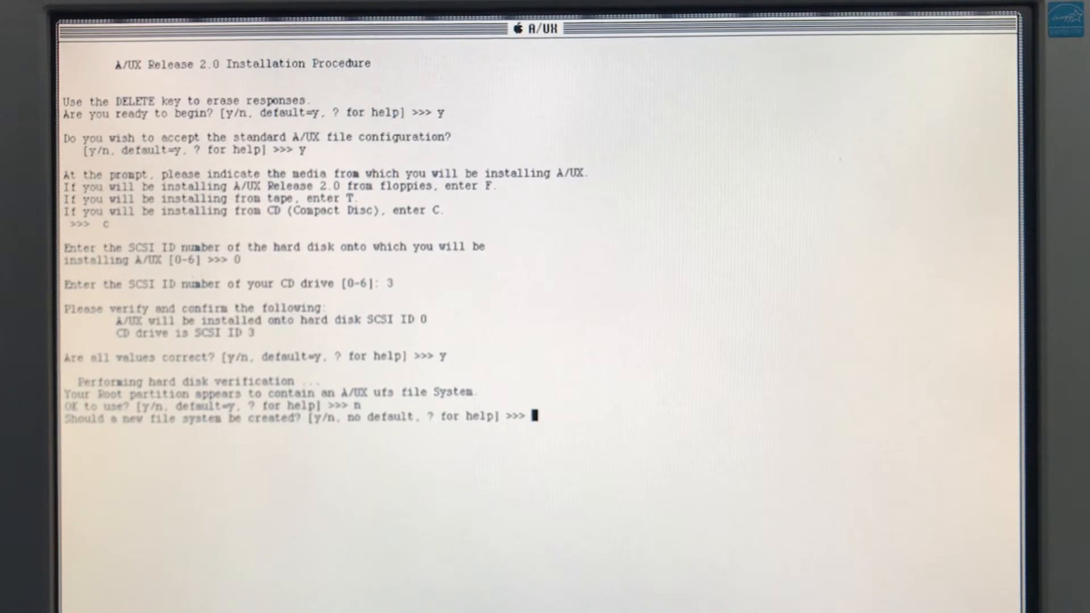
{"action": "type", "text": "y"}
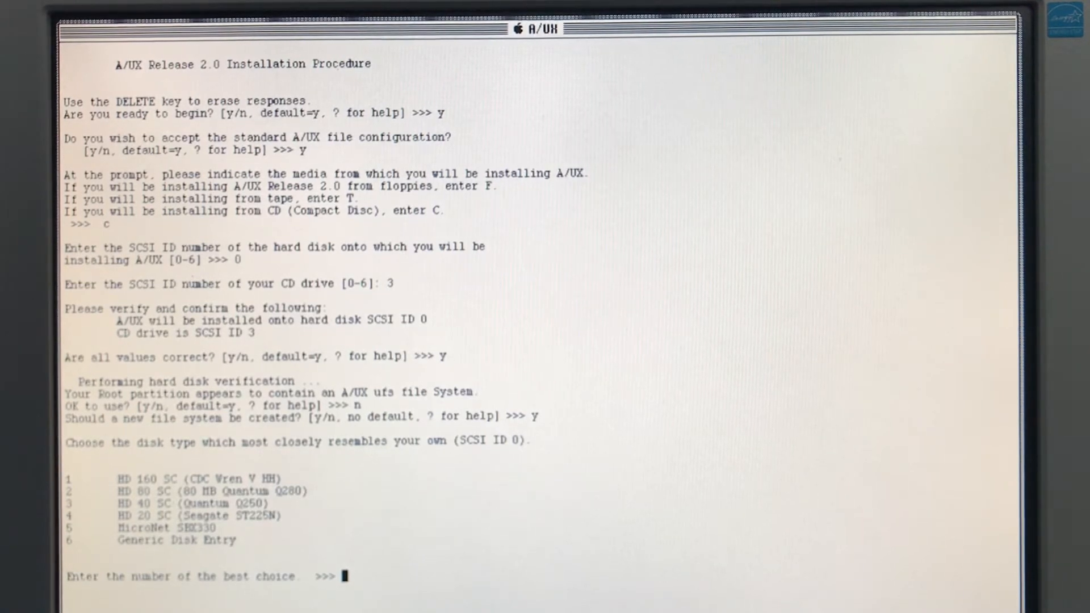
{"action": "type", "text": "6"}
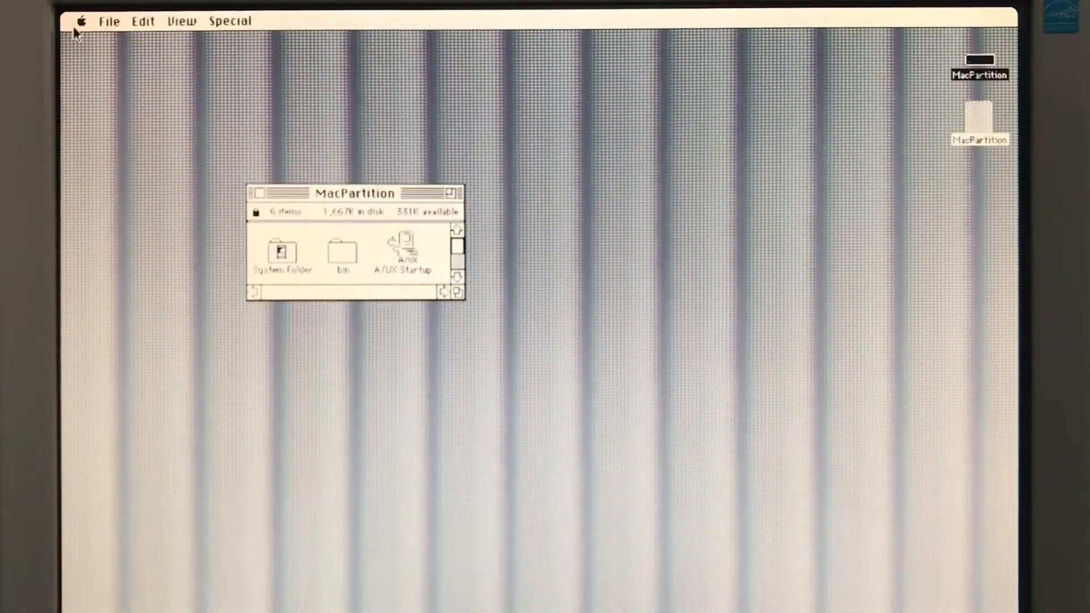
{"action": "mouse_move", "coordinate": [200, 111]}
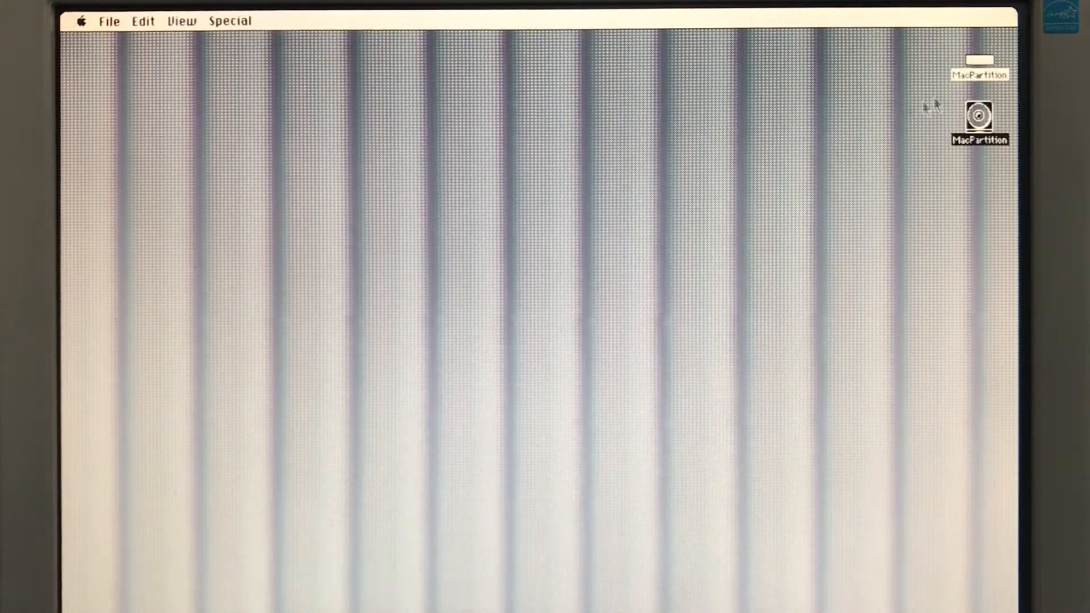
Step: Open the larger MacPartition volume and launch A/UX Startup from it
{"action": "double_click", "coordinate": [980, 120]}
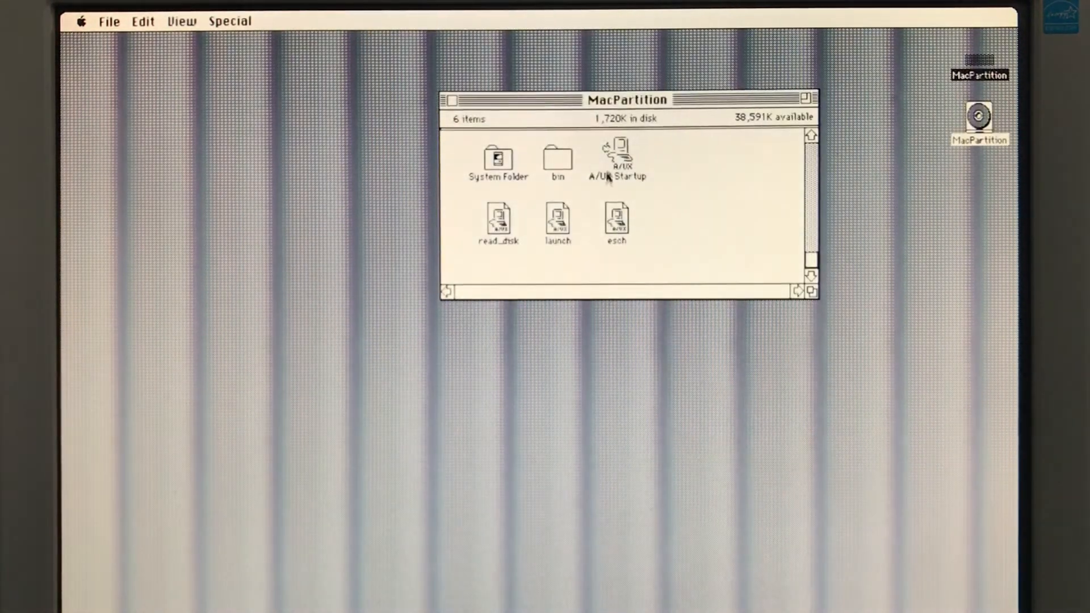
{"action": "left_click", "coordinate": [498, 219]}
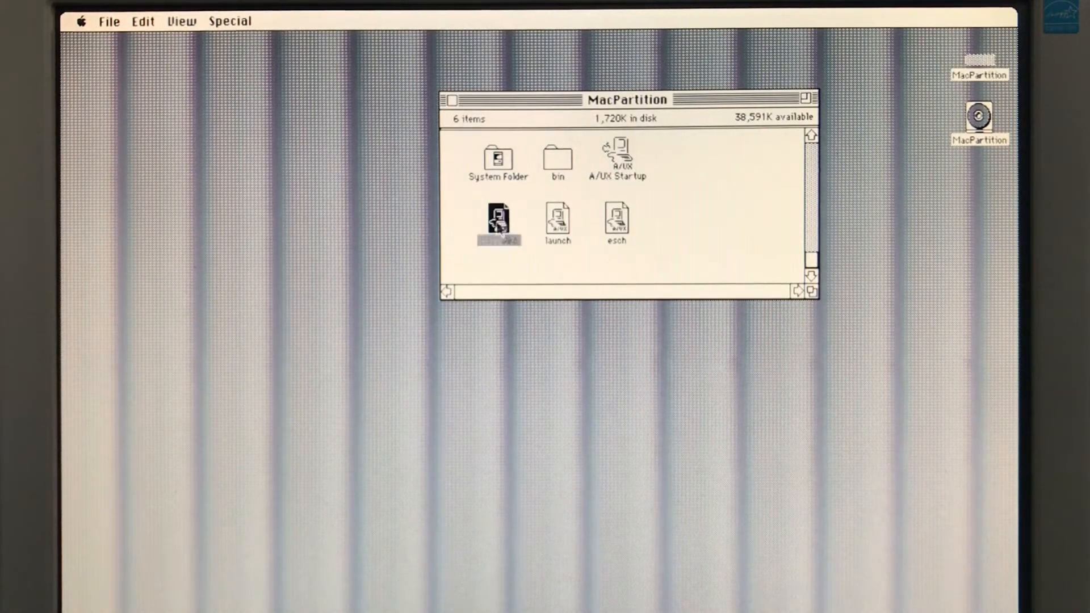
{"action": "double_click", "coordinate": [499, 220]}
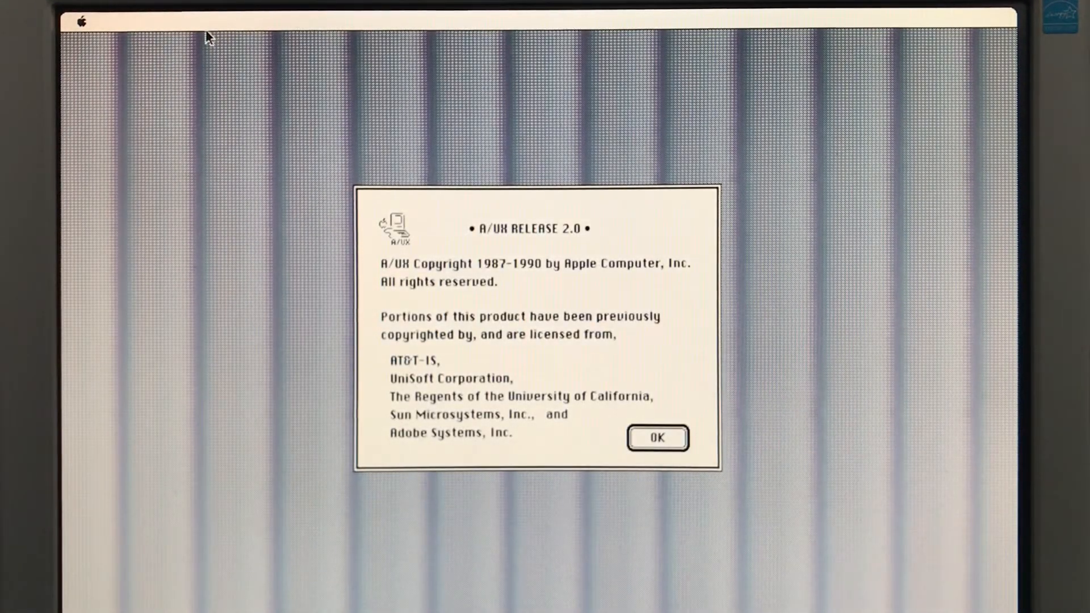
Step: Dismiss the A/UX Release 2.0 notice and answer y to continue installing
{"action": "left_click", "coordinate": [657, 438]}
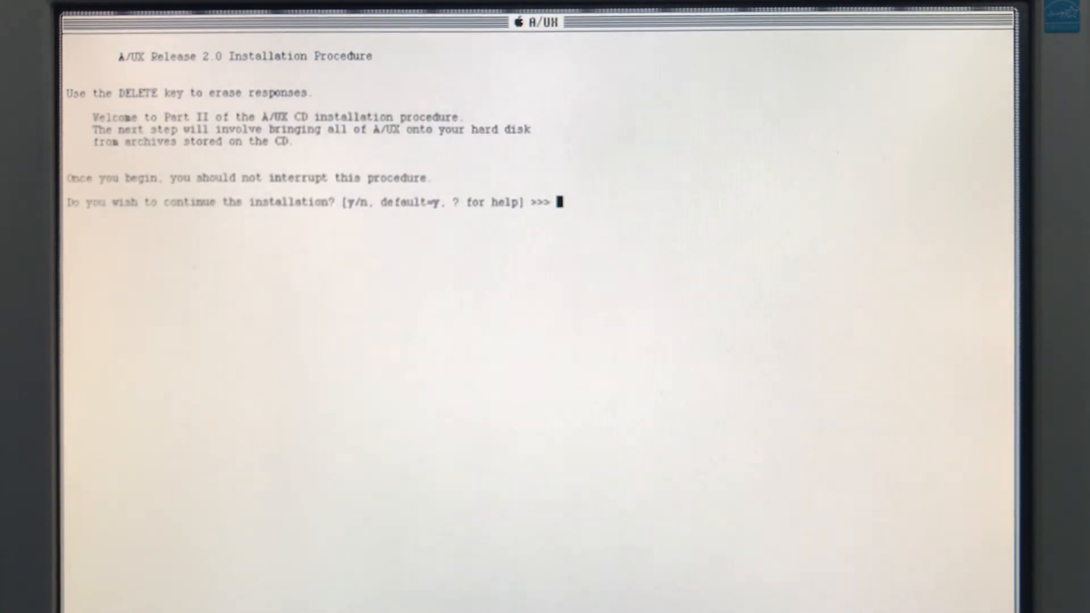
{"action": "type", "text": "y"}
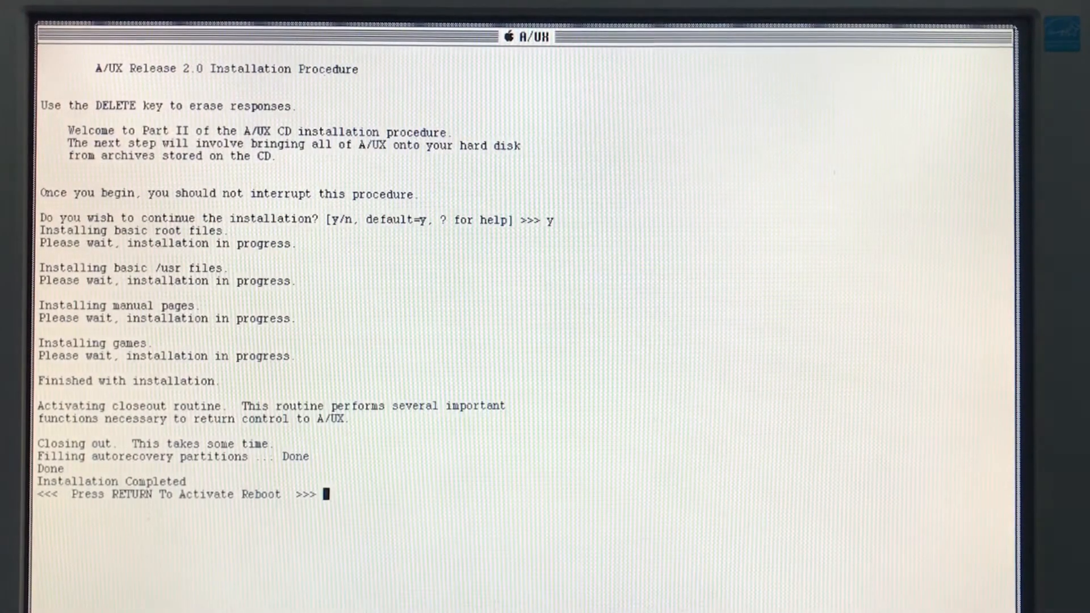
Step: Press Return at the reboot prompt to restart after installation
{"action": "key", "text": "Return"}
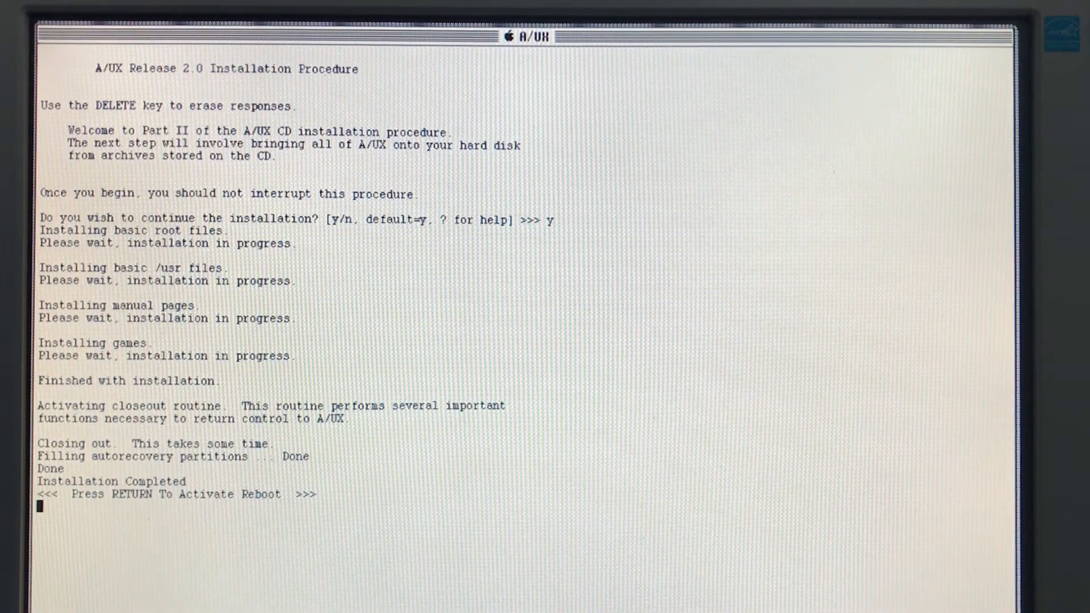
{"action": "key", "text": "return"}
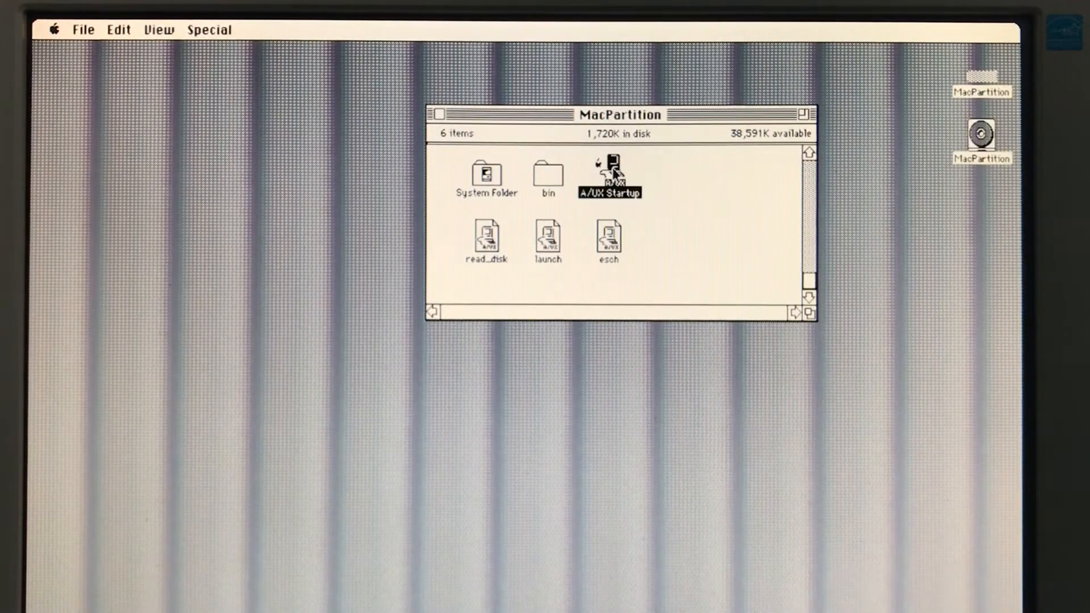
Step: Boot A/UX via A/UX Startup, dismiss the notice, and log in as root
{"action": "double_click", "coordinate": [609, 172]}
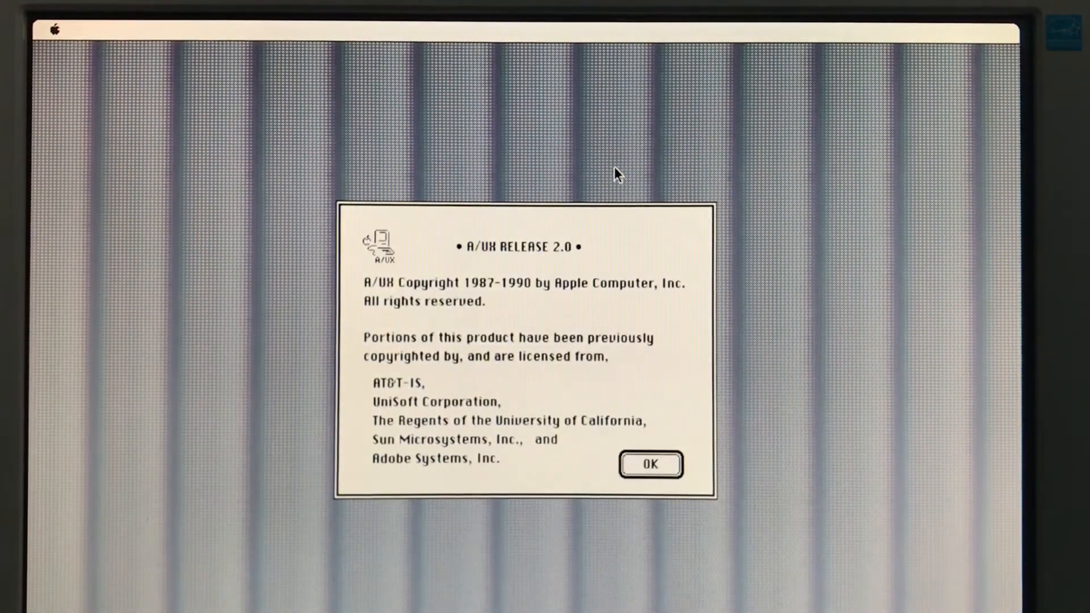
{"action": "left_click", "coordinate": [650, 464]}
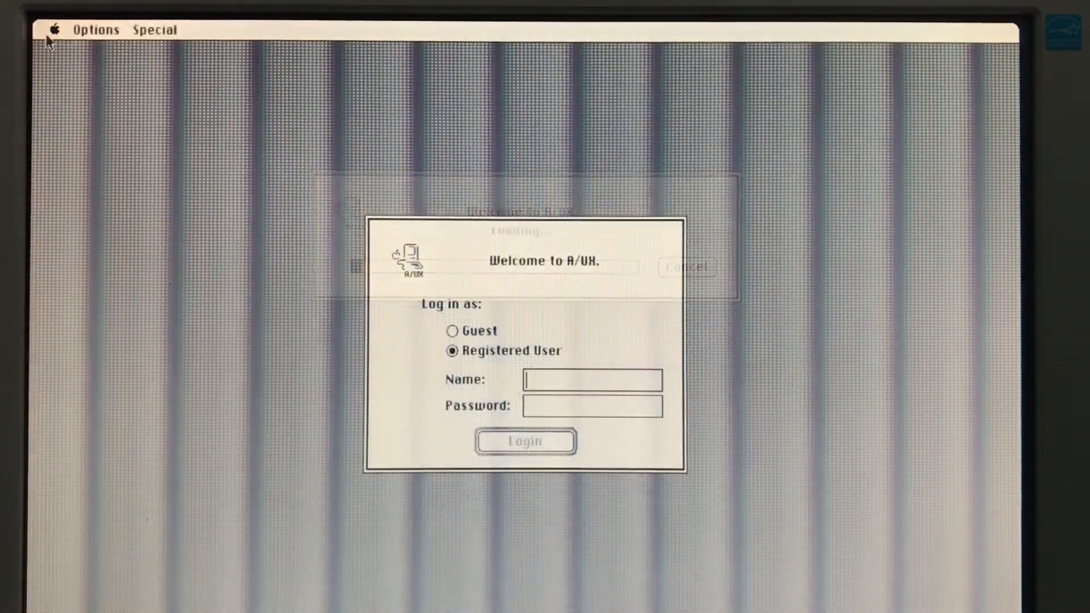
{"action": "type", "text": "root"}
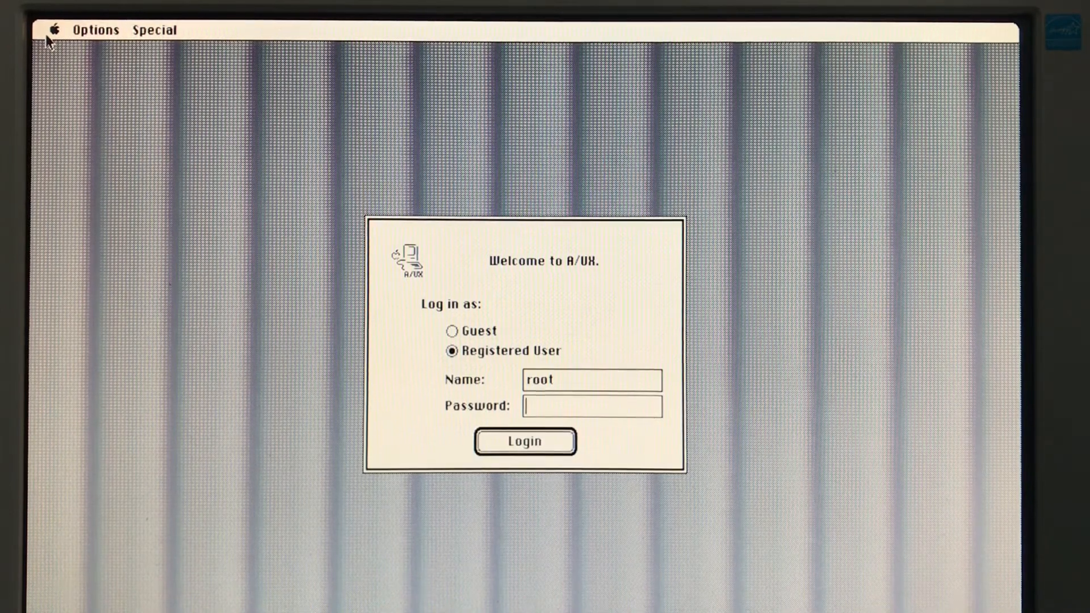
{"action": "left_click", "coordinate": [524, 442]}
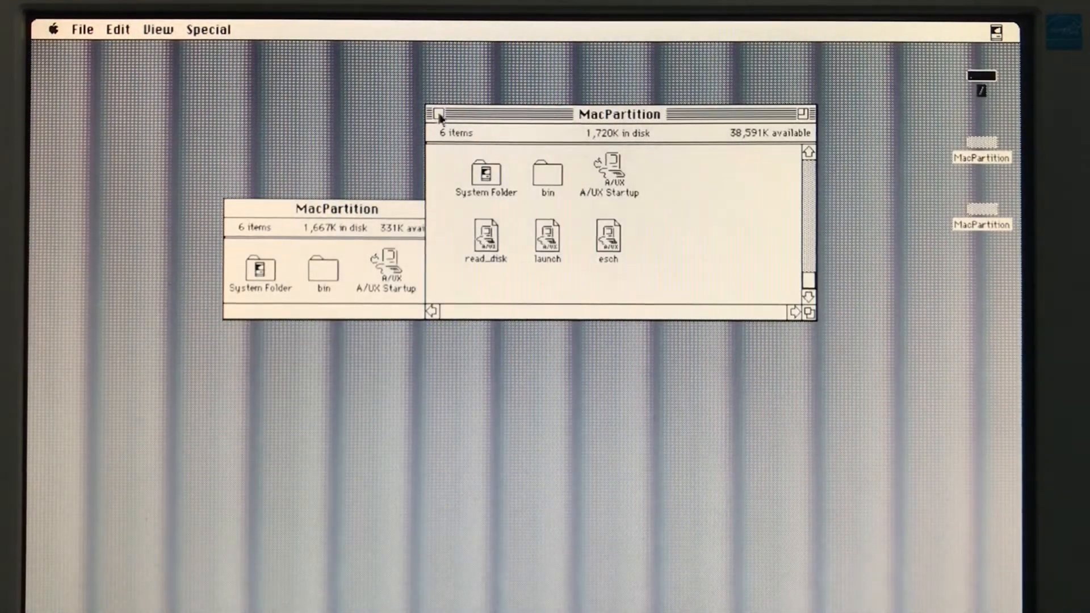
Step: Close both MacPartition windows and launch Control Panel from the Apple menu
{"action": "left_click", "coordinate": [440, 114]}
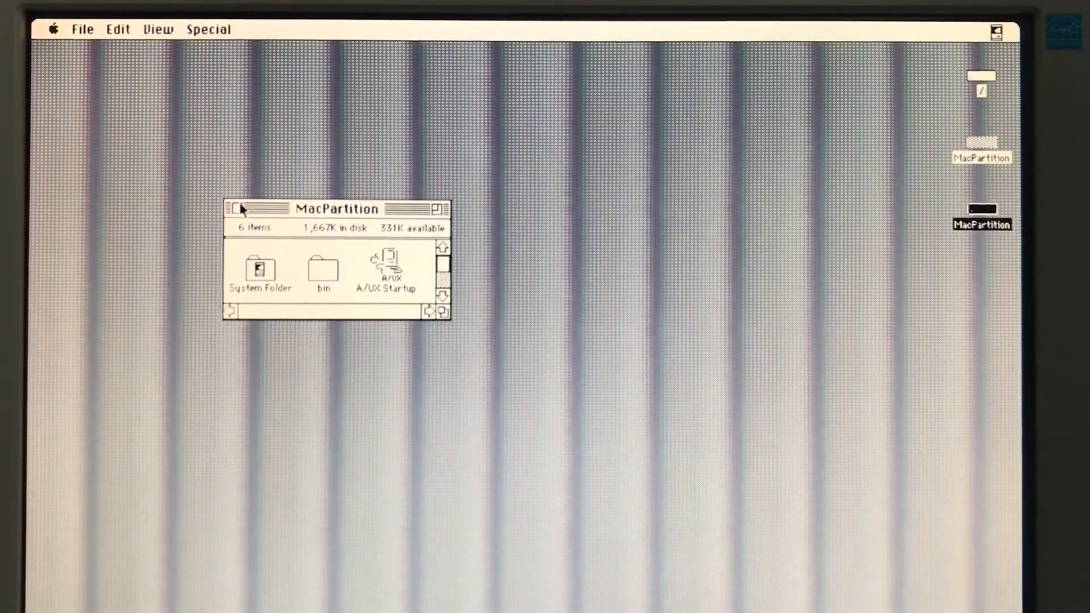
{"action": "left_click", "coordinate": [232, 209]}
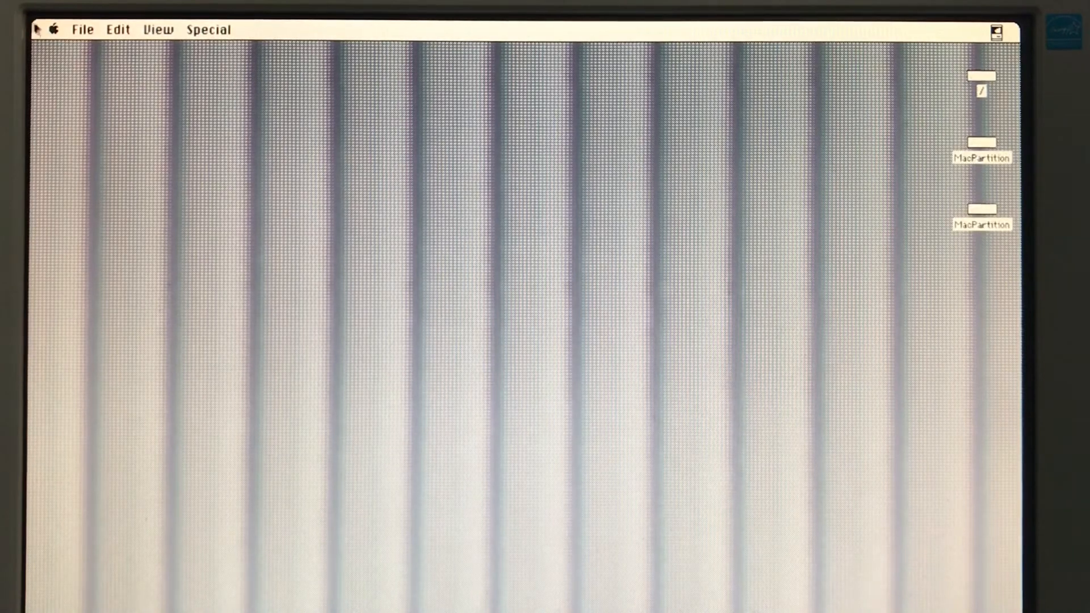
{"action": "left_click", "coordinate": [53, 29]}
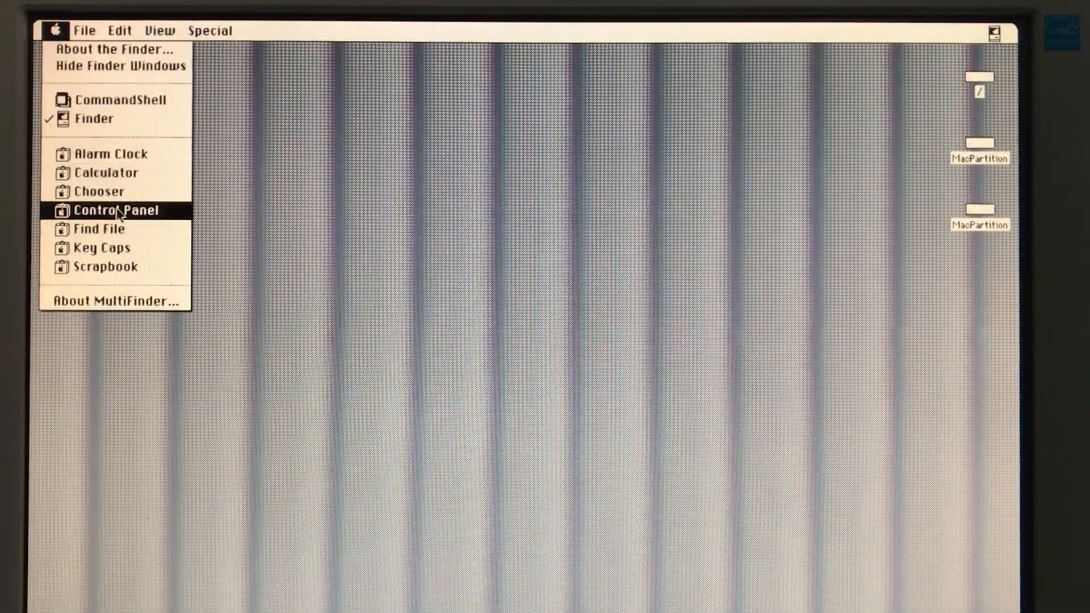
{"action": "left_click", "coordinate": [116, 210]}
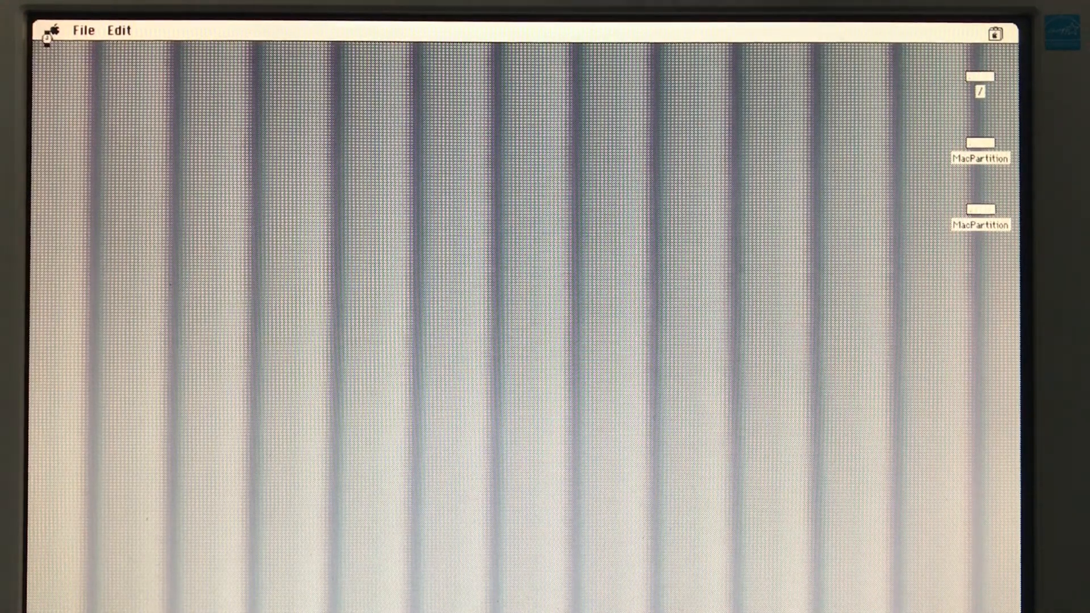
{"action": "mouse_move", "coordinate": [255, 217]}
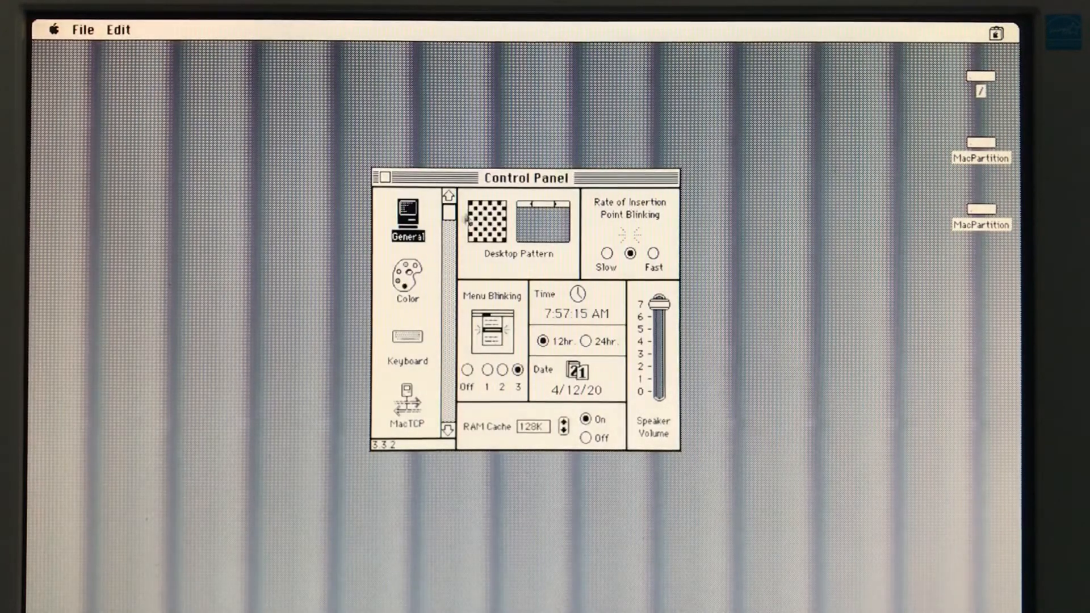
Step: Choose Monitors in the Control Panel and set the display to 256 colors
{"action": "left_click", "coordinate": [484, 221]}
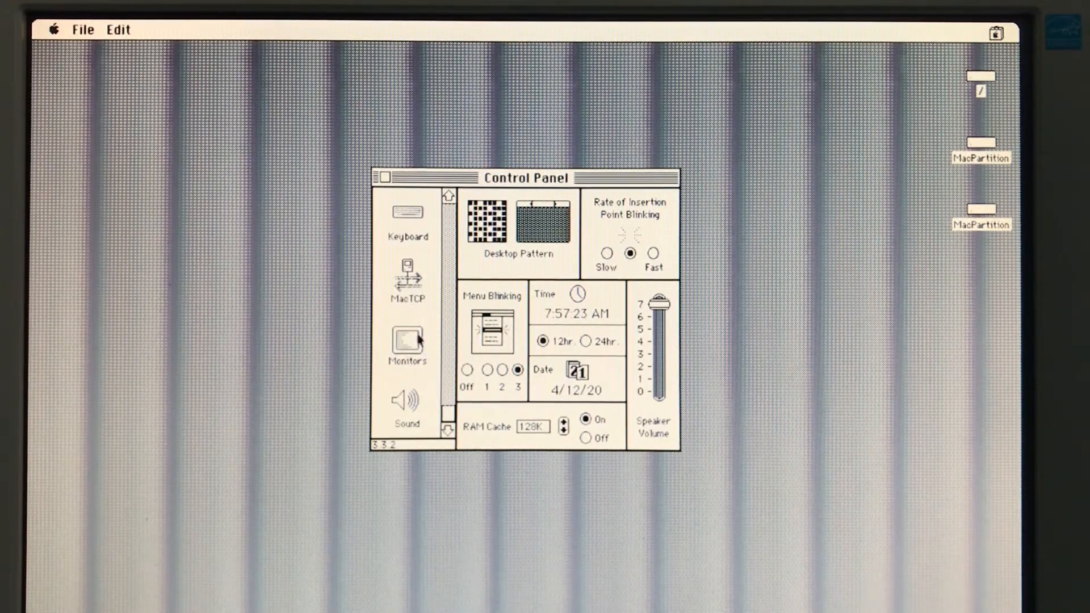
{"action": "left_click", "coordinate": [408, 340]}
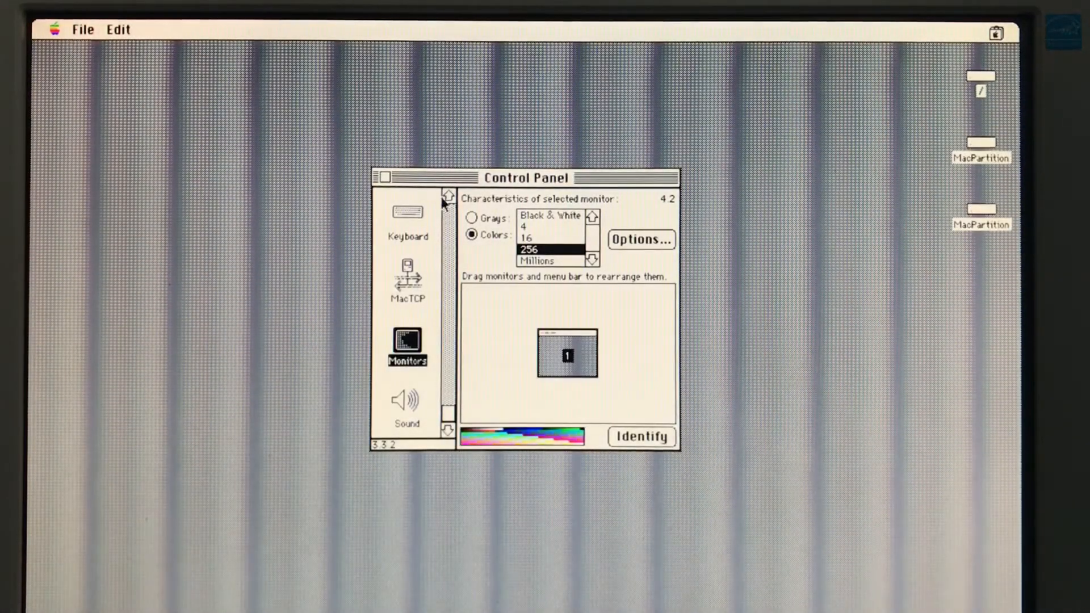
{"action": "left_click", "coordinate": [448, 196]}
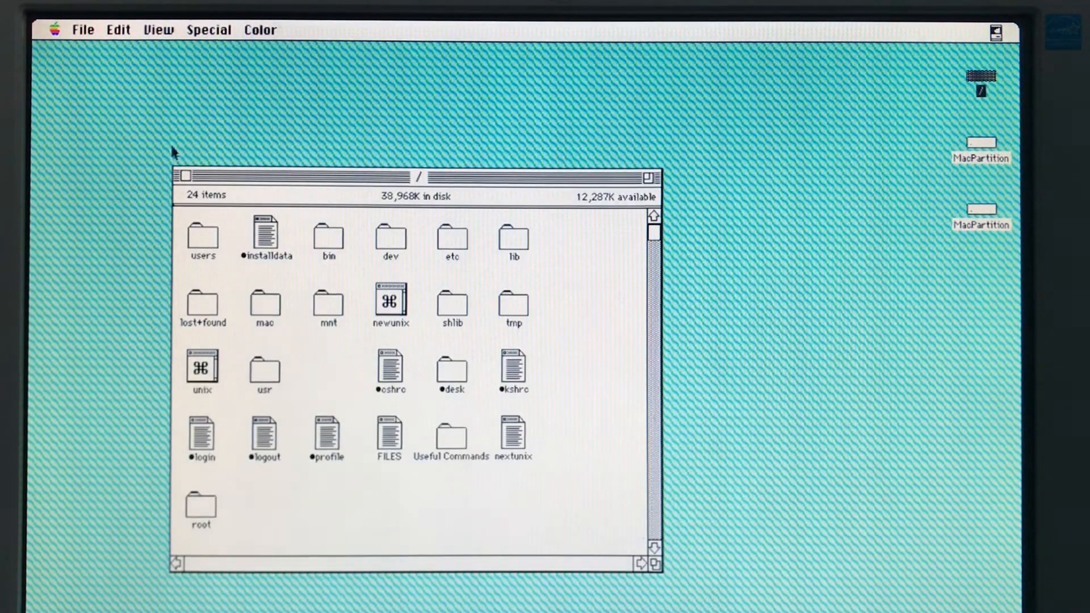
Step: Switch to CommandShell, move its window right, and run ls and ps -ef
{"action": "left_click", "coordinate": [55, 29]}
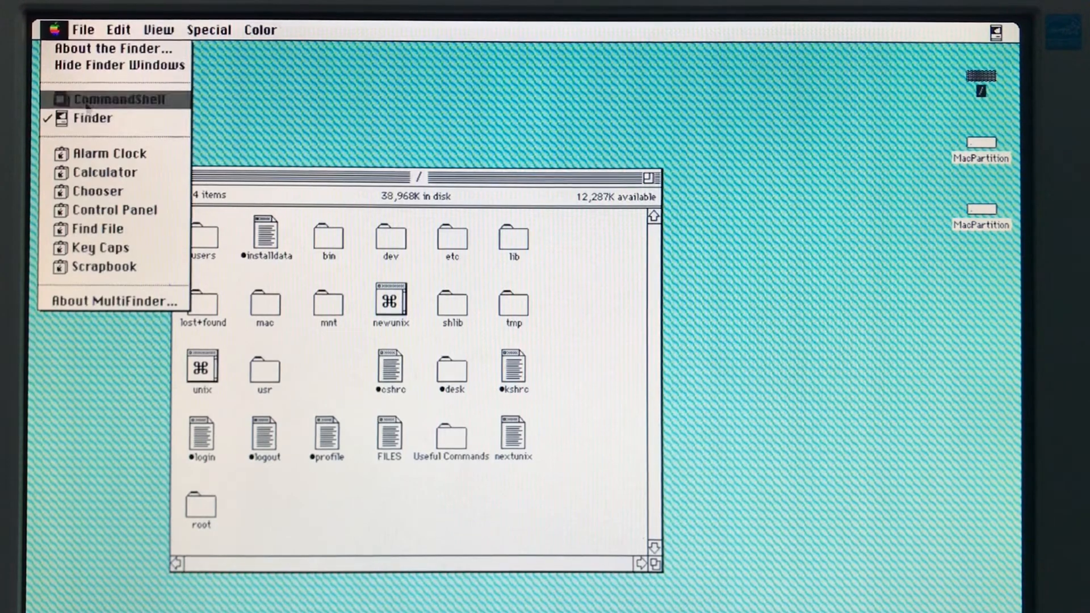
{"action": "left_click", "coordinate": [117, 99]}
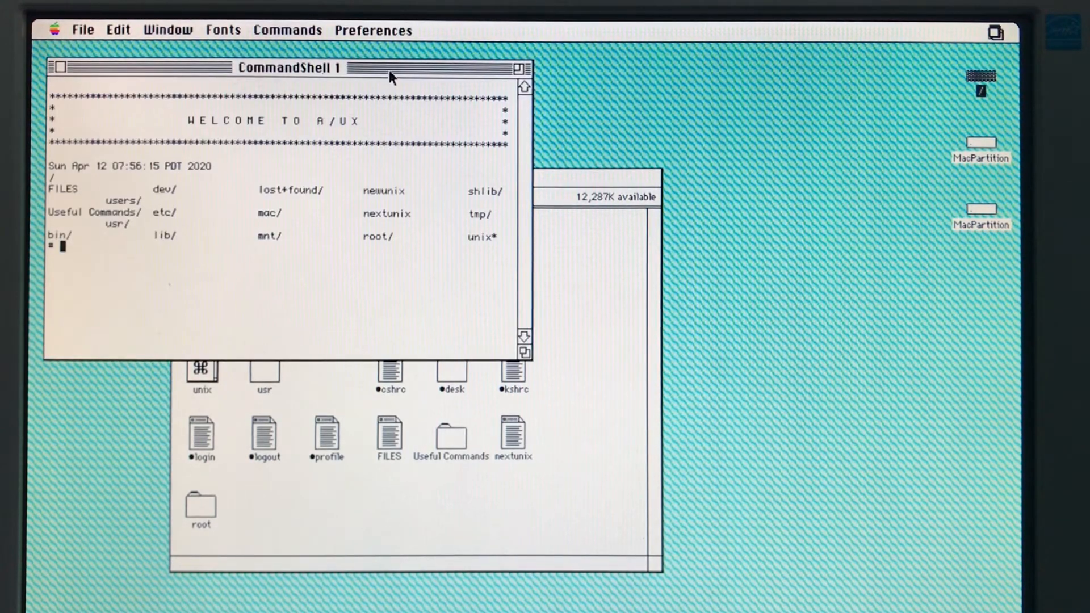
{"action": "left_click_drag", "start_coordinate": [285, 68], "coordinate": [635, 126]}
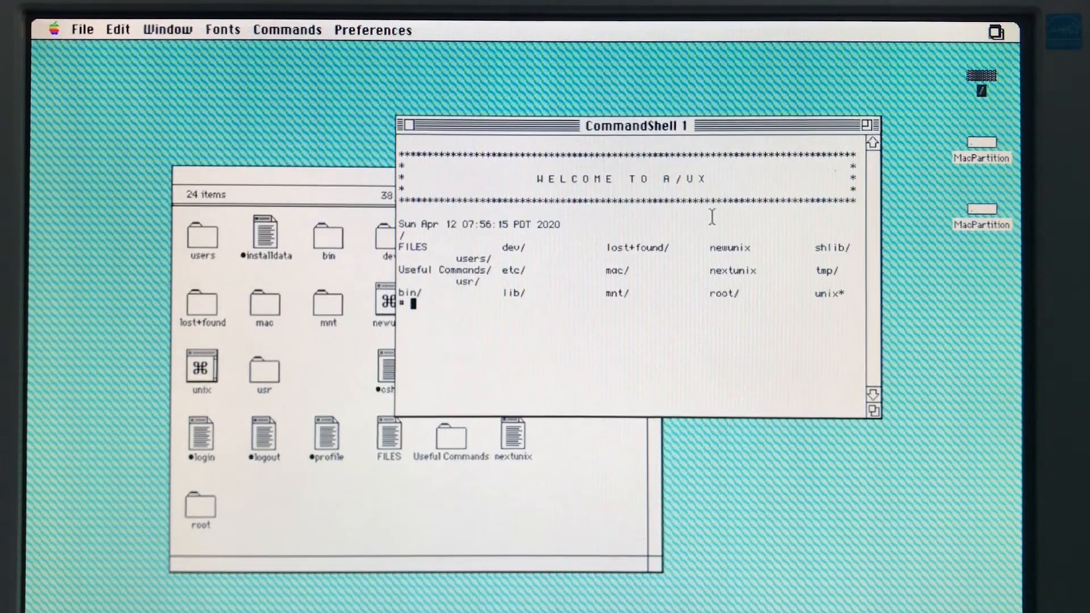
{"action": "type", "text": "ls"}
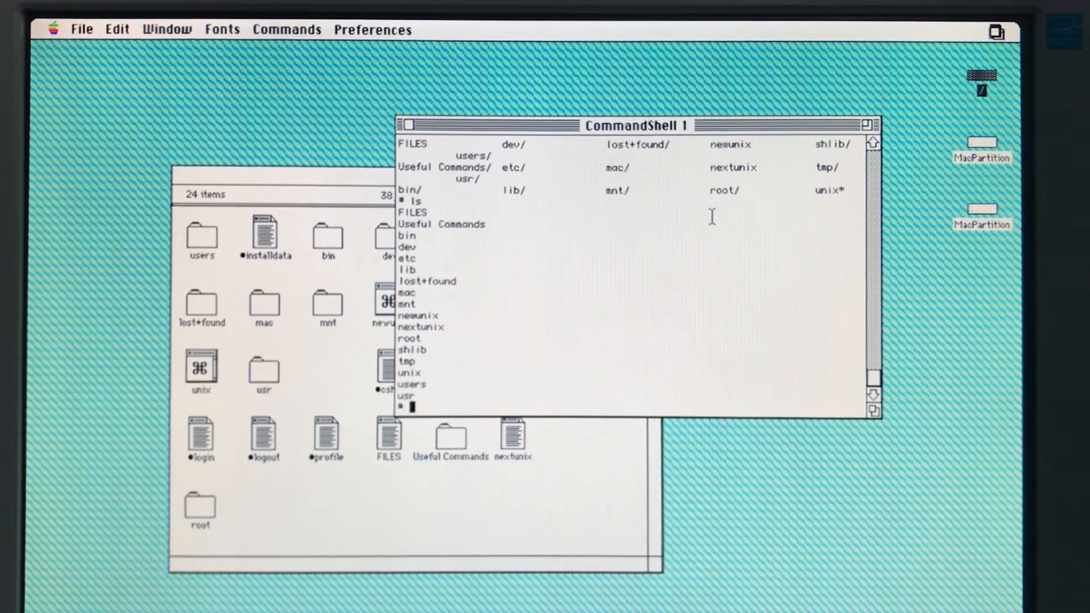
{"action": "type", "text": "p"}
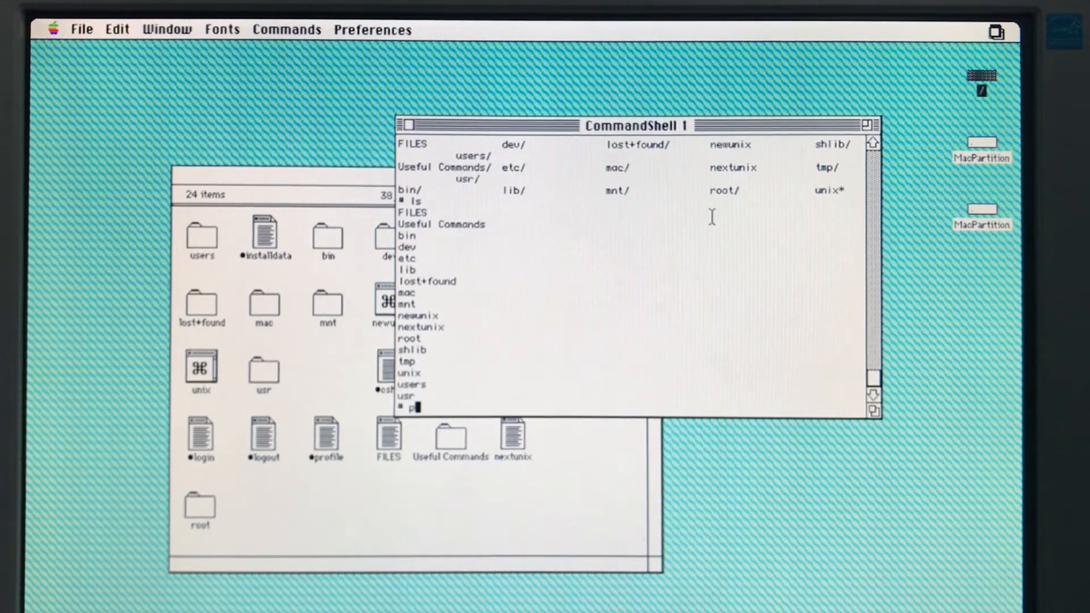
{"action": "type", "text": "s -ef"}
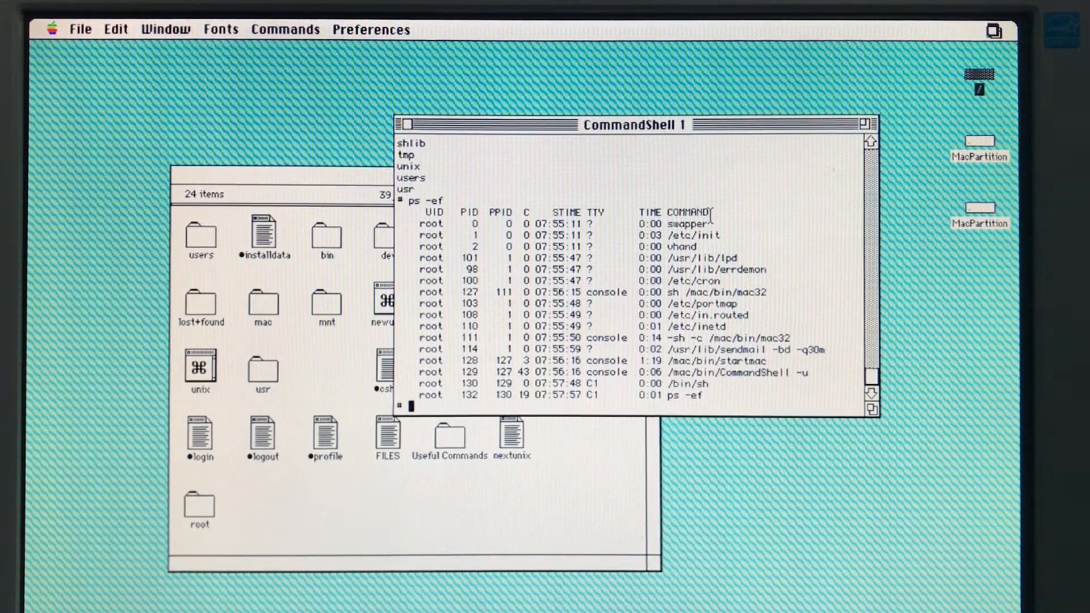
Step: Run newconfig and enter the hostname iicx-unix
{"action": "type", "text": "newconfig"}
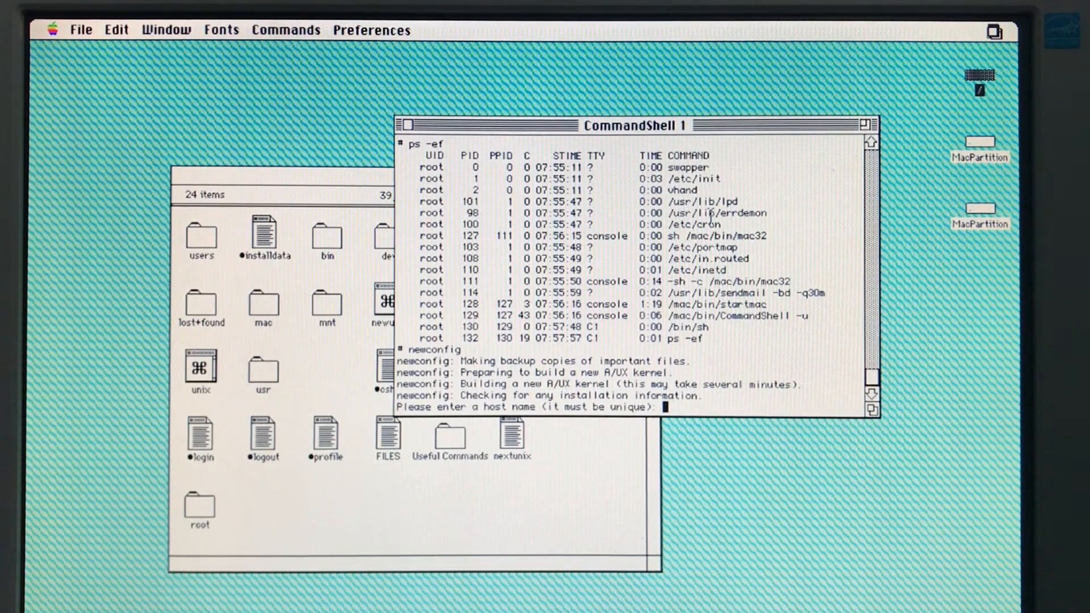
{"action": "type", "text": "llcx-UNIX"}
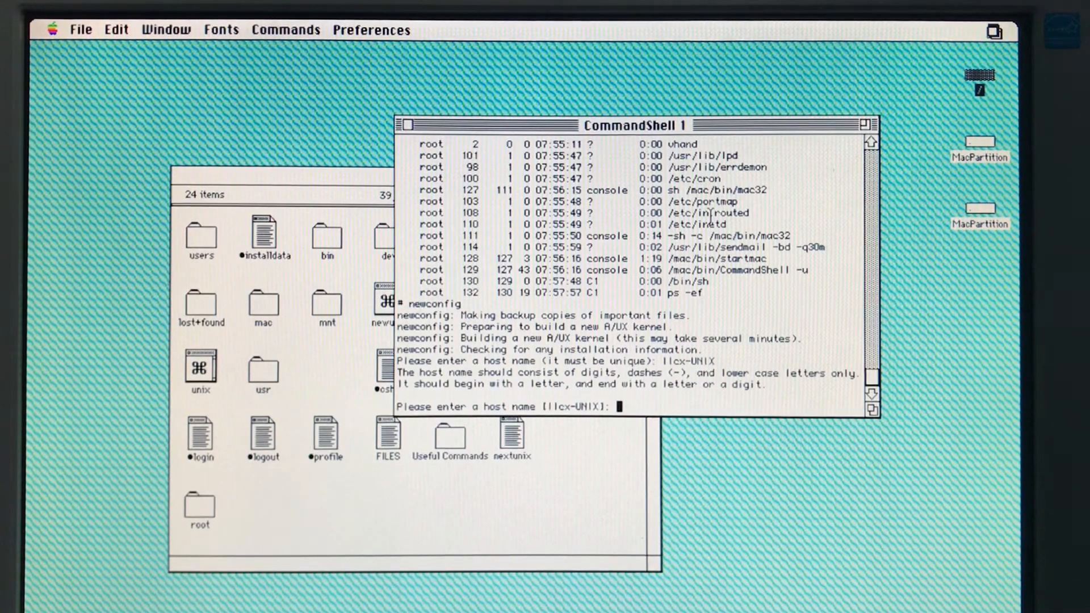
{"action": "type", "text": "uuc"}
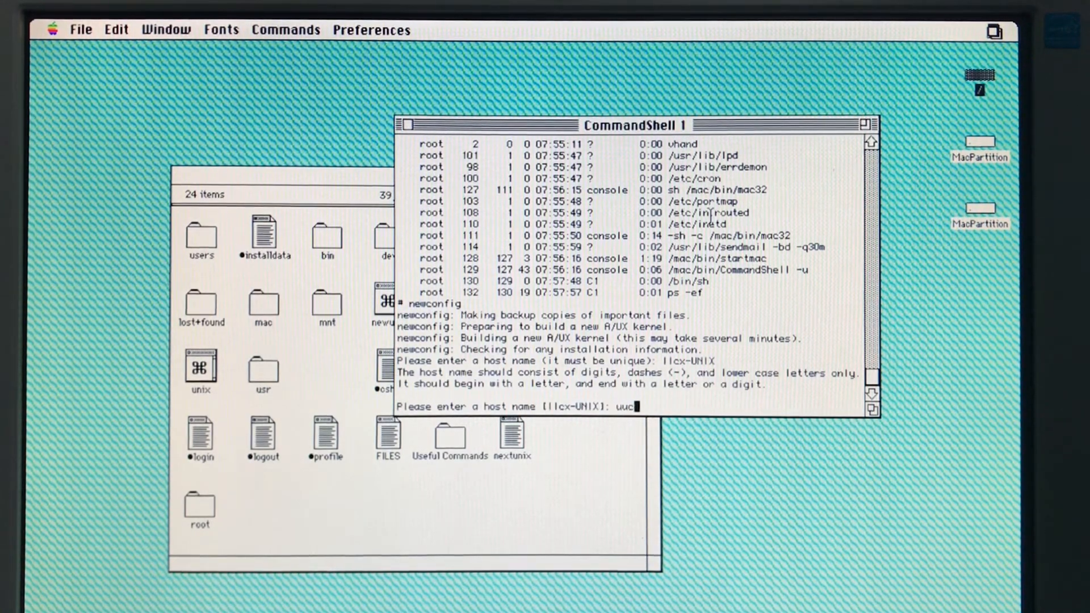
{"action": "type", "text": "iicx-"}
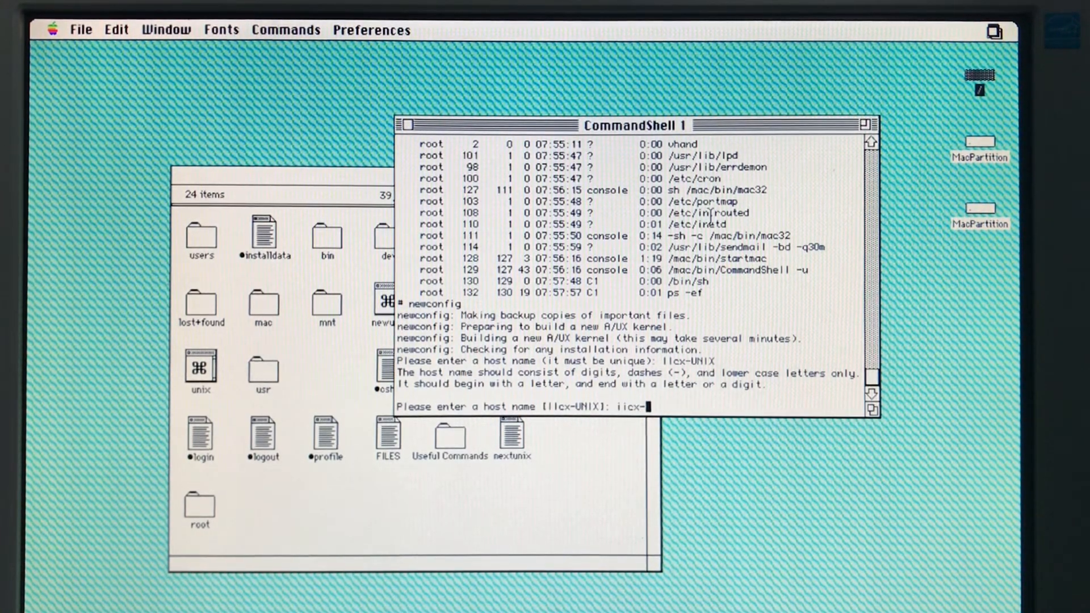
{"action": "type", "text": "unix"}
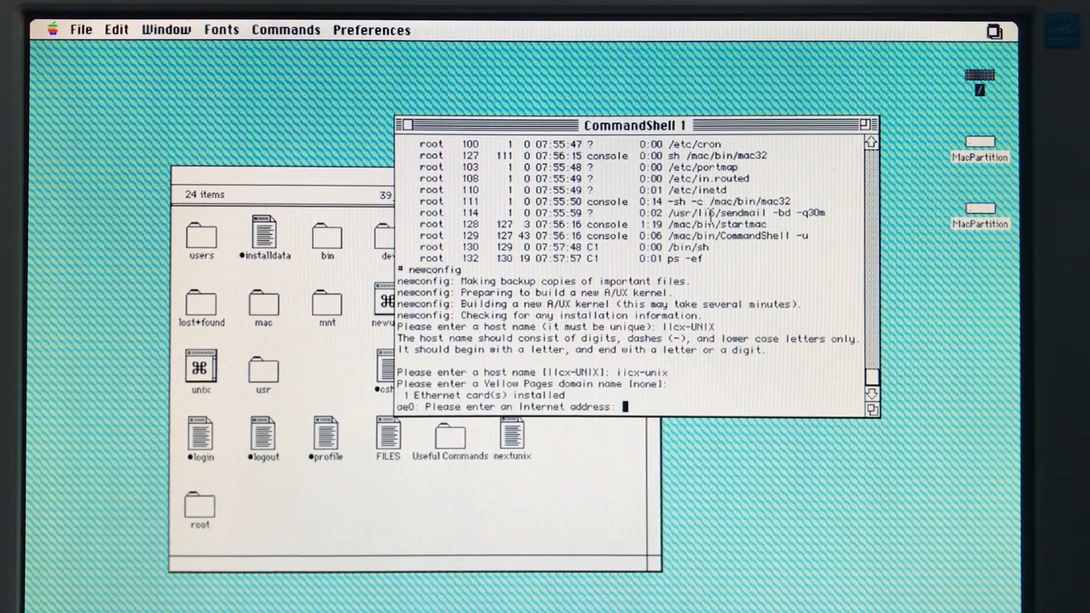
Step: Enter IP 192.168.1.6, broadcast 192.168.1.255 and netmask 255.255.255.0, then type reboot
{"action": "type", "text": "192"}
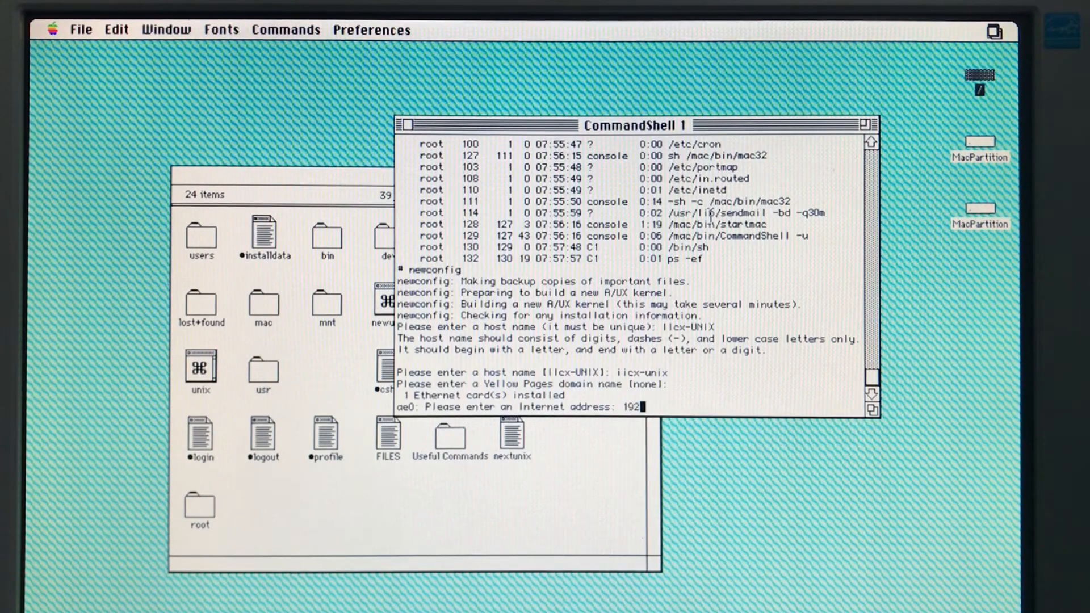
{"action": "type", "text": ".168.1"}
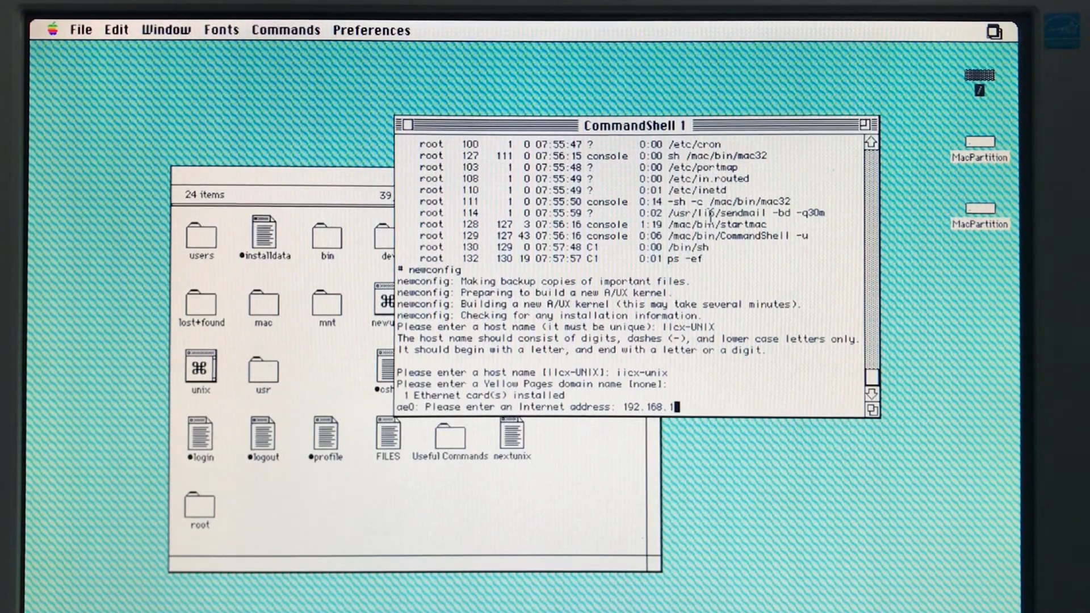
{"action": "type", "text": "192.168.1.6"}
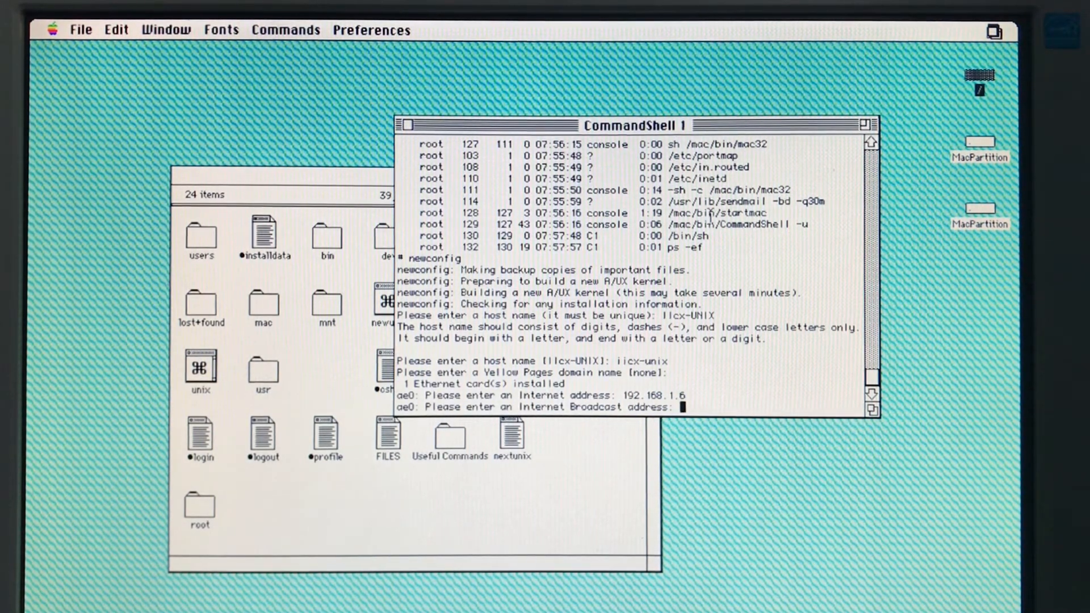
{"action": "type", "text": "192.168.1."}
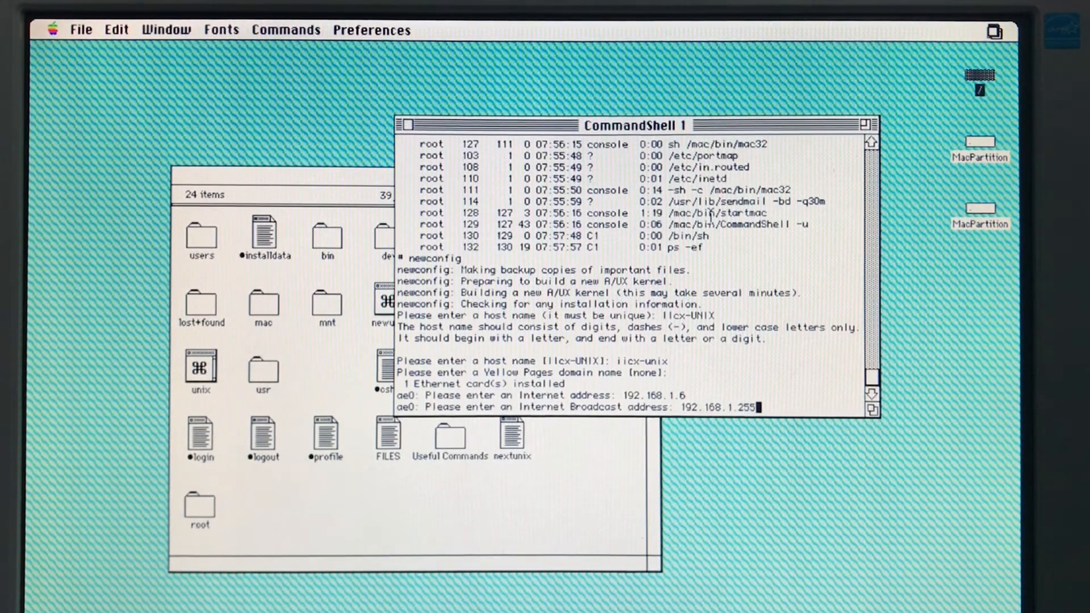
{"action": "type", "text": "2"}
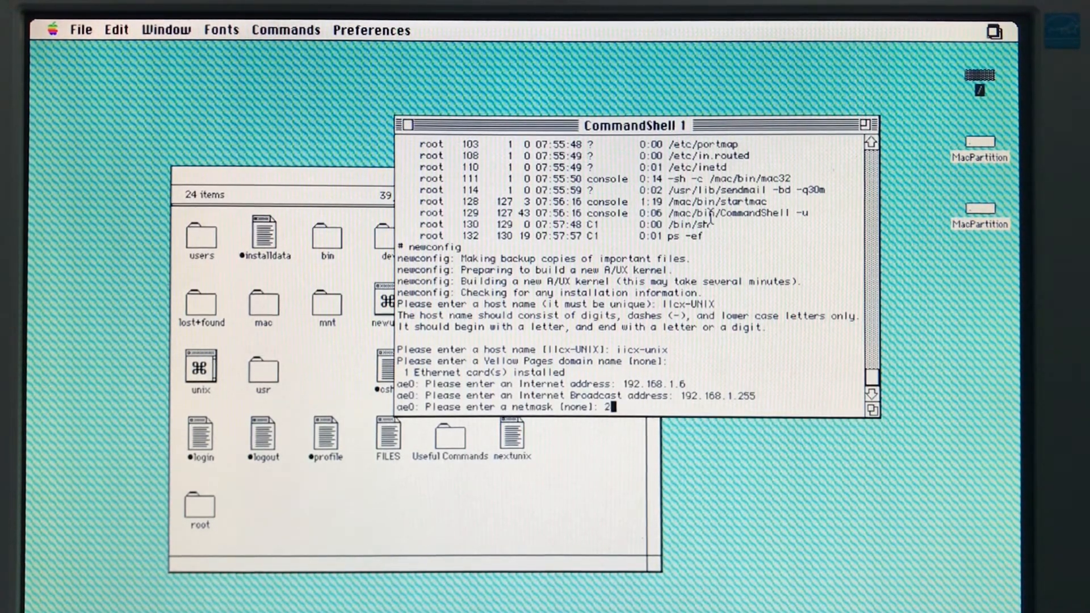
{"action": "type", "text": "55.255.255.0"}
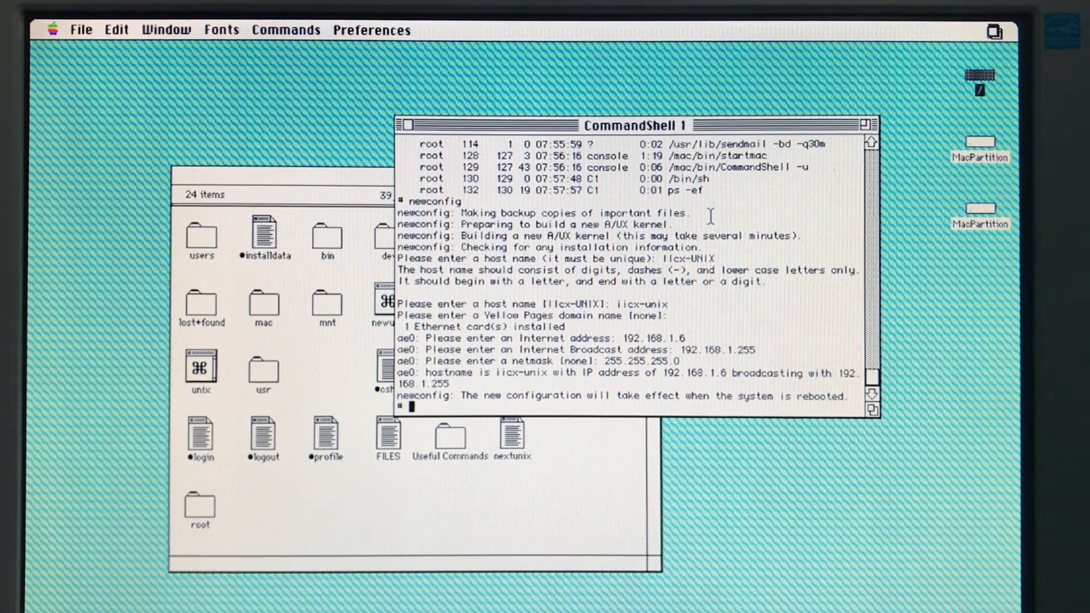
{"action": "type", "text": "reboot"}
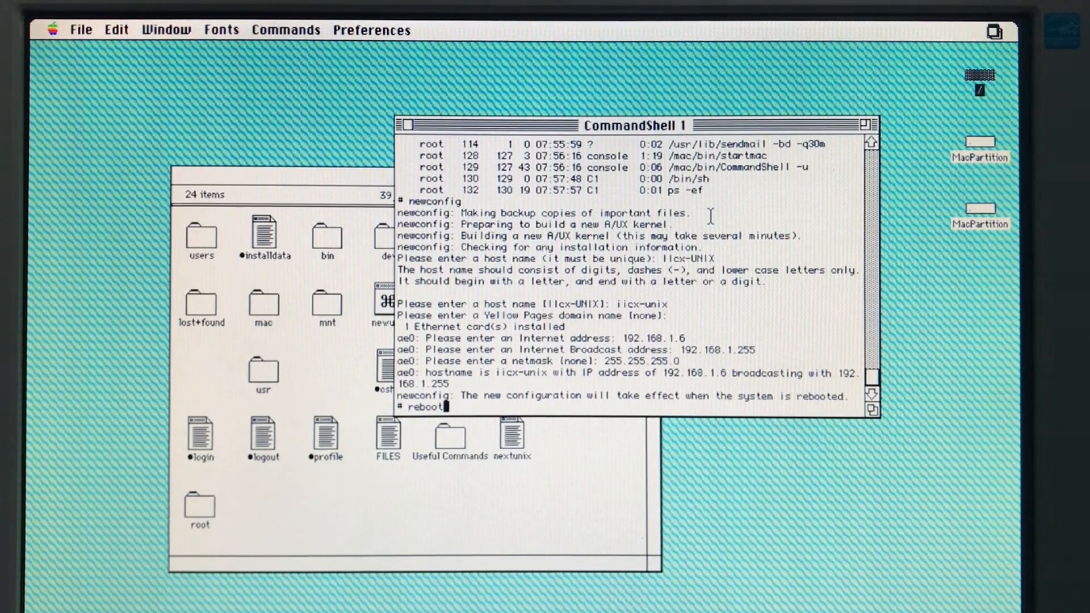
Step: Run reboot and let A/UX restart back into the Finder
{"action": "key", "text": "Return"}
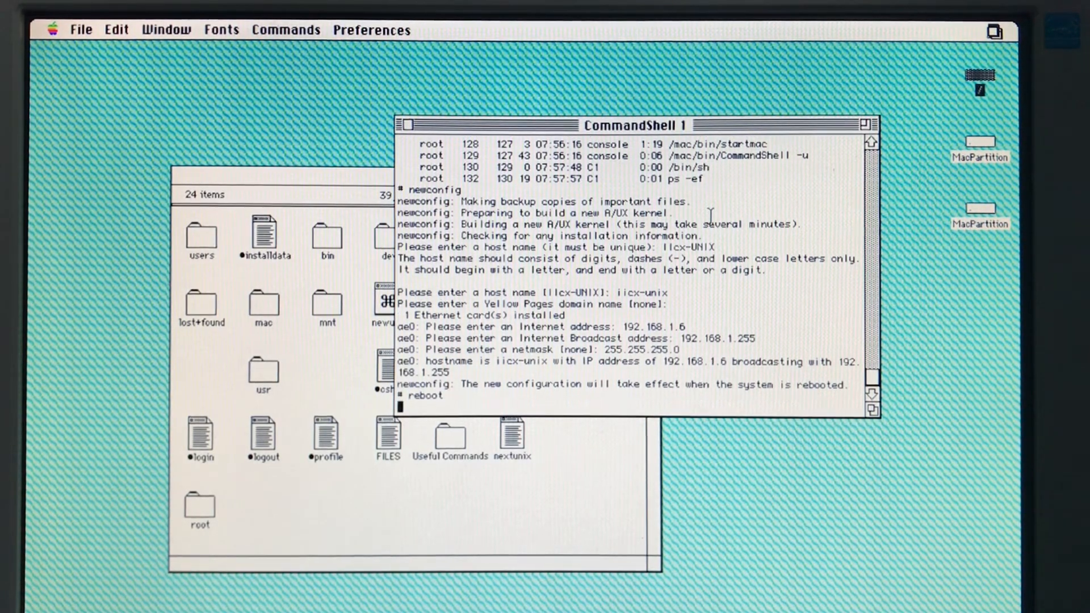
{"action": "key", "text": "Return"}
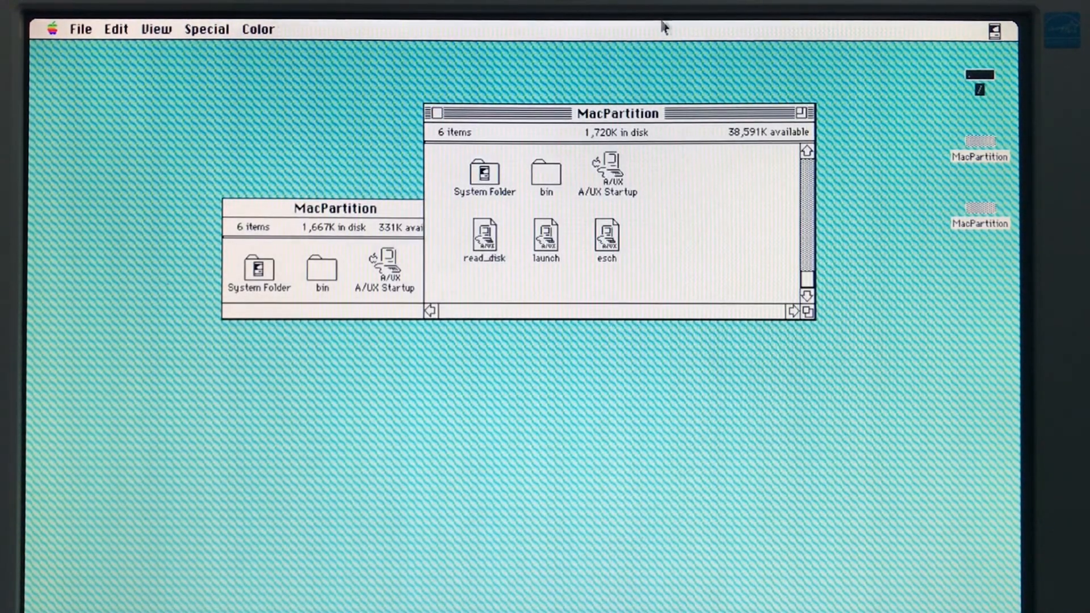
Step: Close the partition windows, view About the Finder, and switch to CommandShell
{"action": "left_click", "coordinate": [433, 112]}
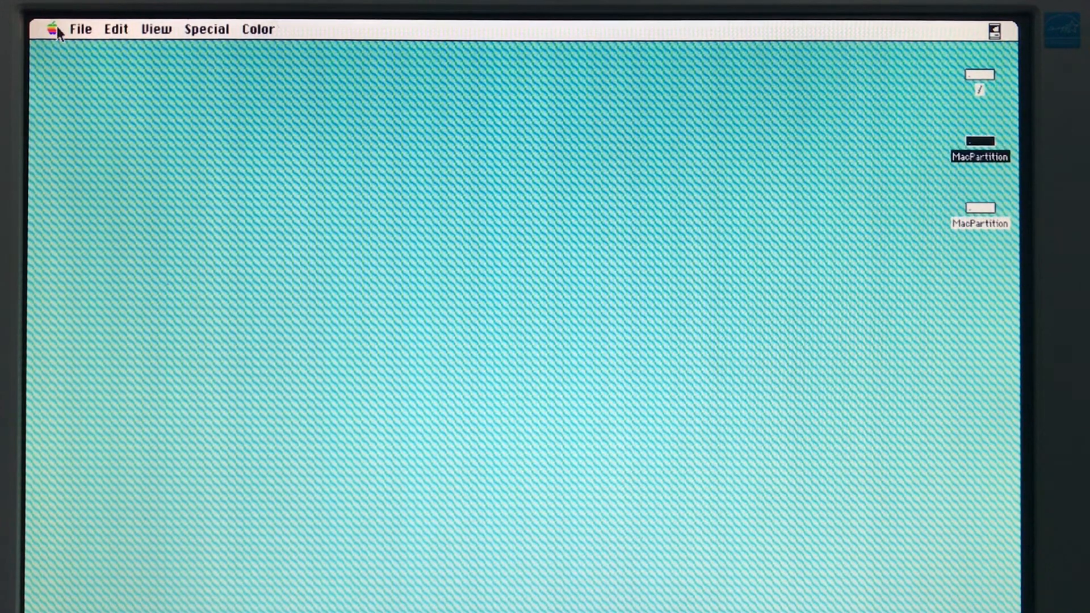
{"action": "left_click", "coordinate": [50, 29]}
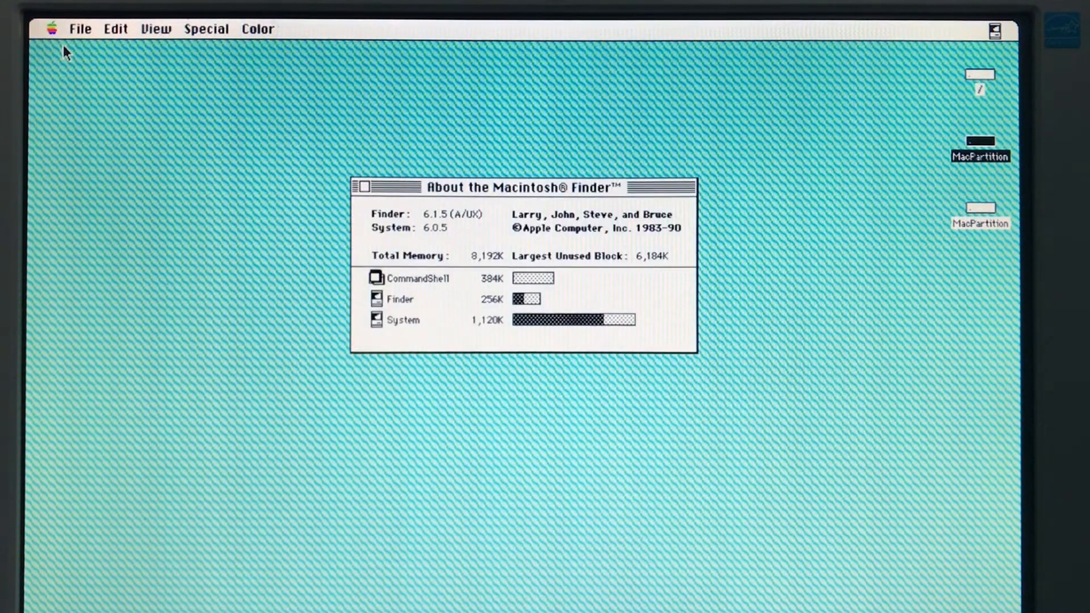
{"action": "left_click", "coordinate": [52, 28]}
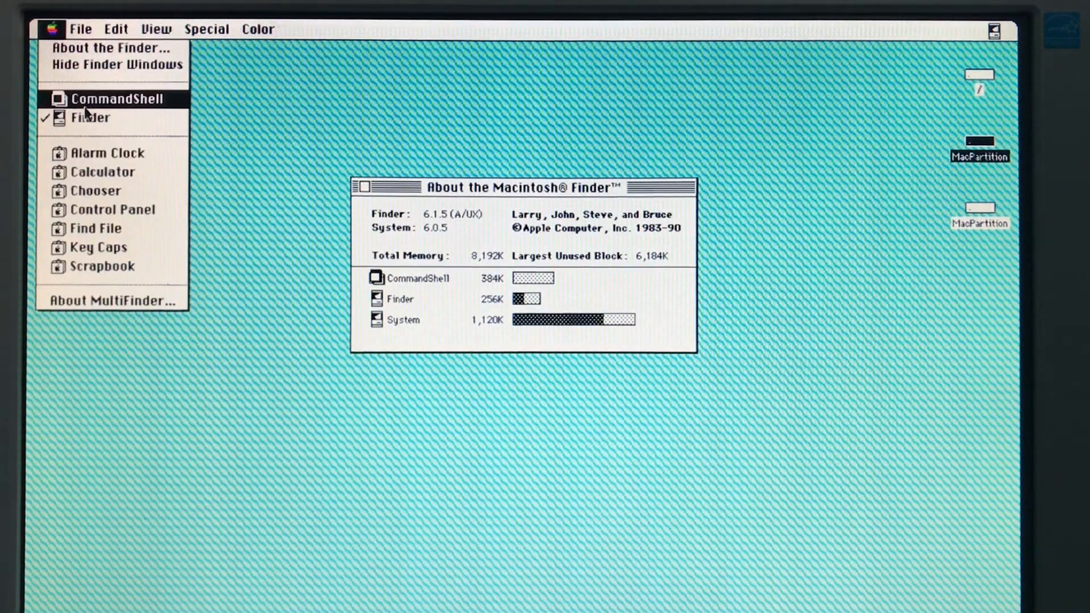
{"action": "left_click", "coordinate": [118, 98]}
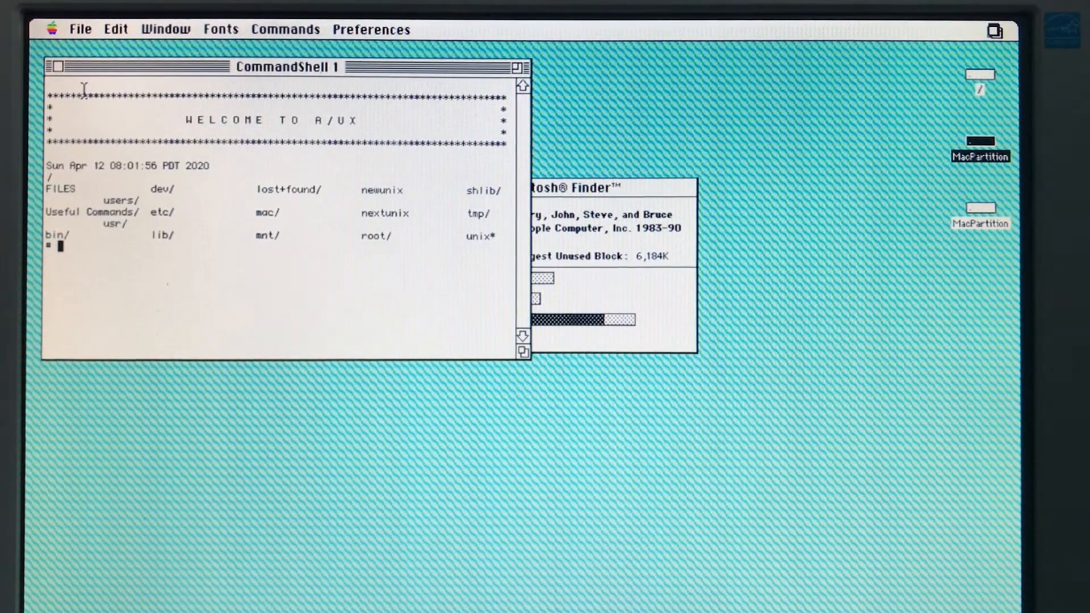
Step: Bring up the ae0 interface with ifconfig ae0 up
{"action": "type", "text": "ifconfig"}
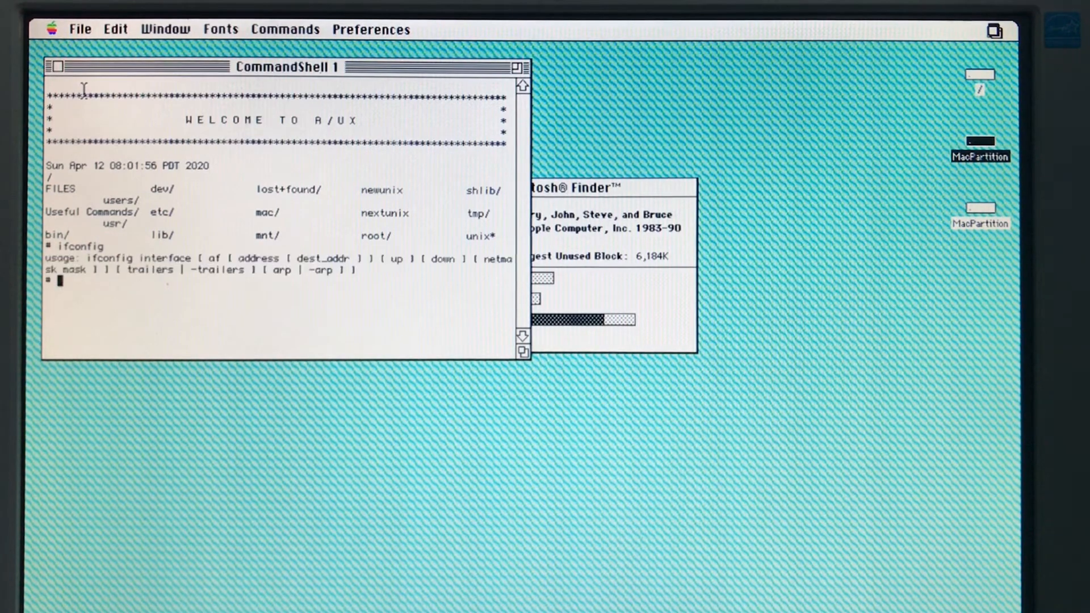
{"action": "type", "text": "ifconfig a"}
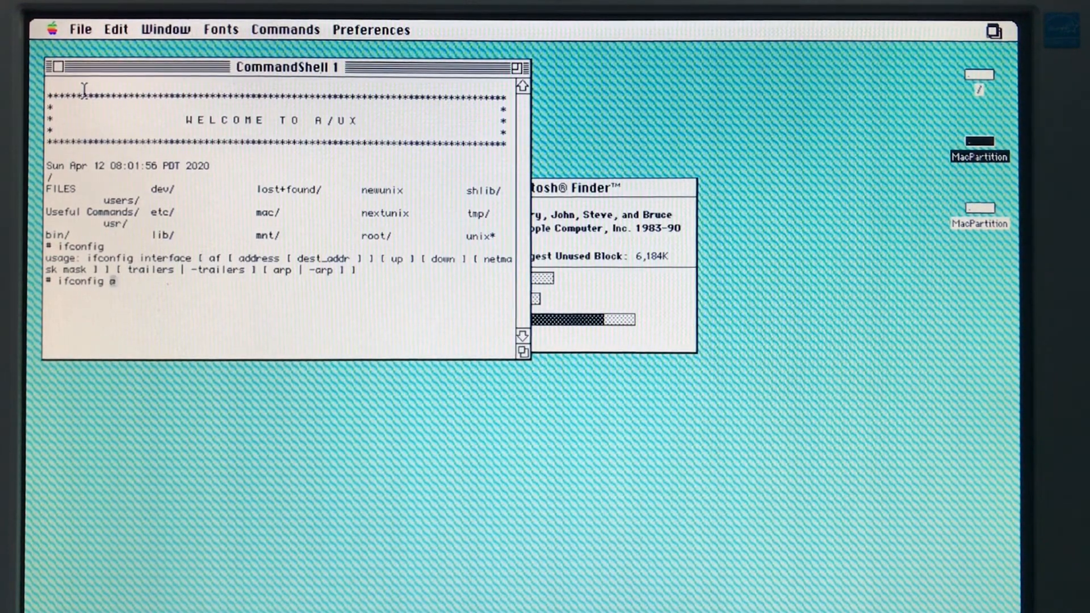
{"action": "type", "text": "e0 up"}
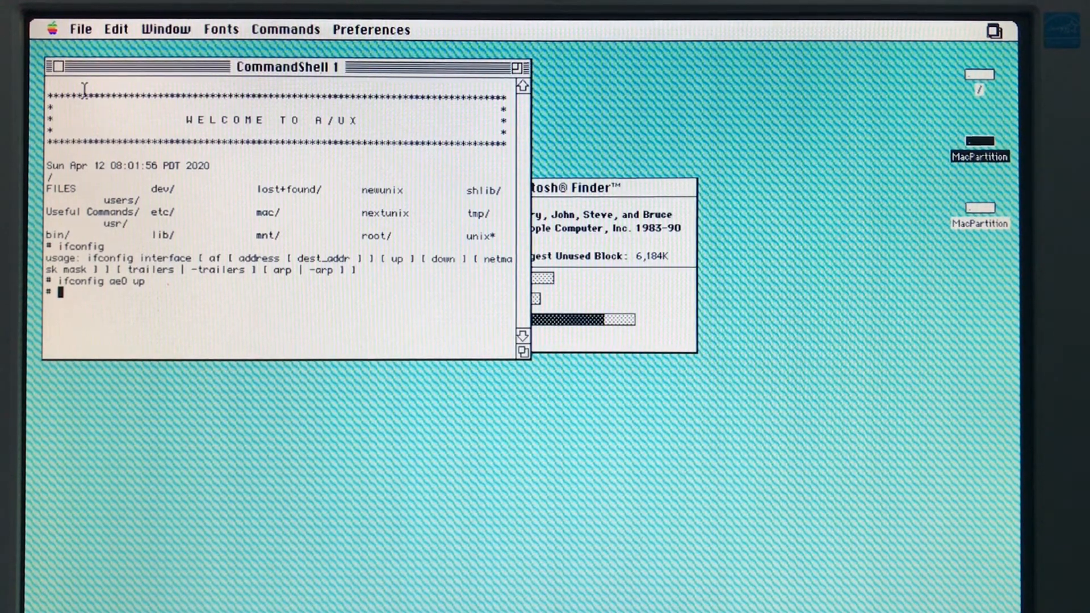
Step: Add a default route via gateway 192.168.1.1 and start pinging the gateway
{"action": "type", "text": "/usr/e"}
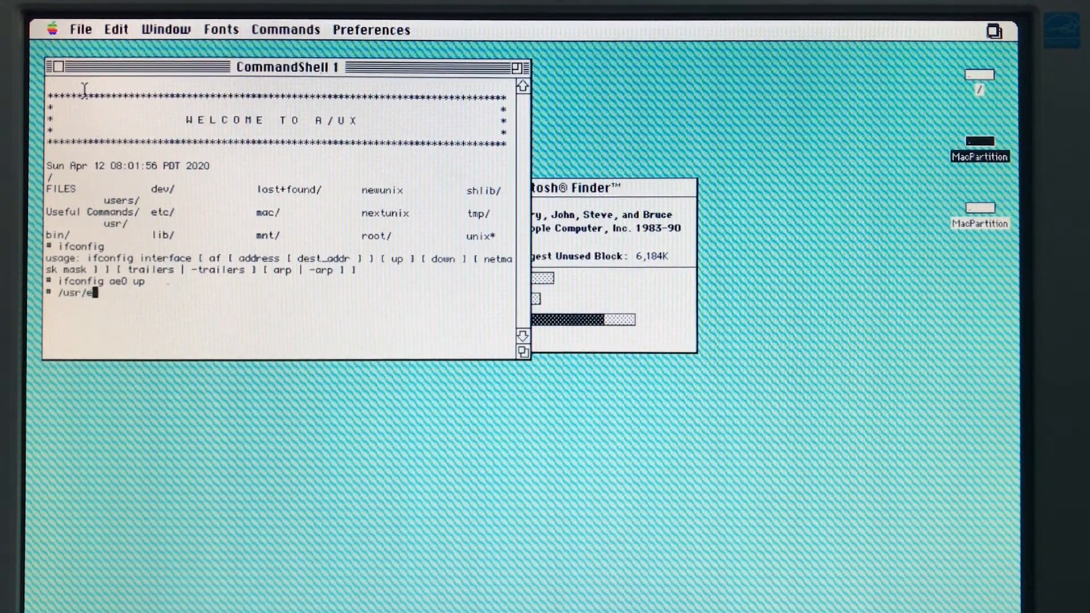
{"action": "type", "text": "tc/route"}
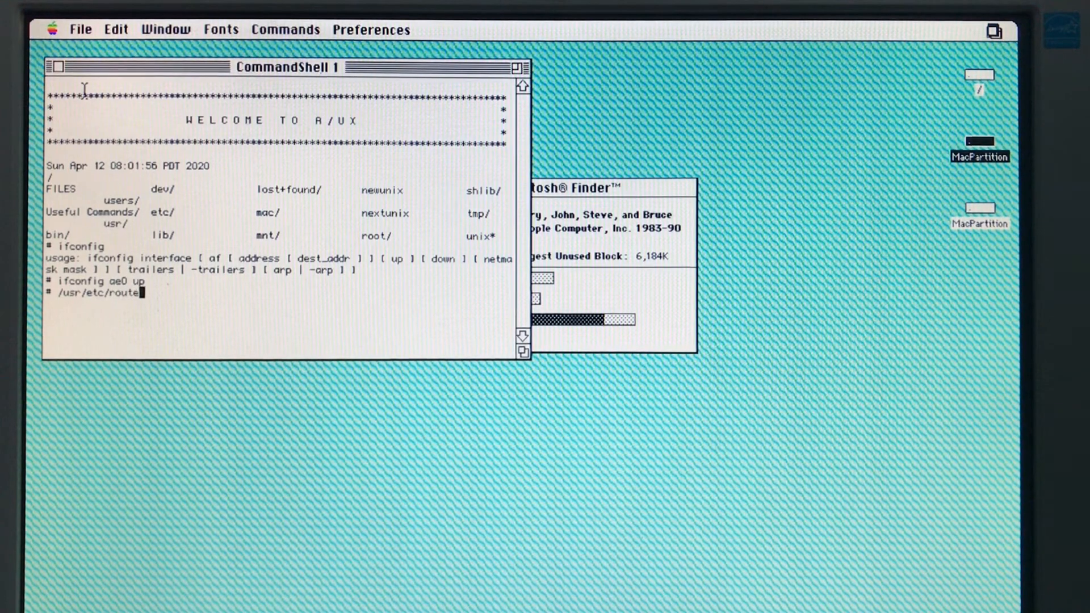
{"action": "type", "text": "add def"}
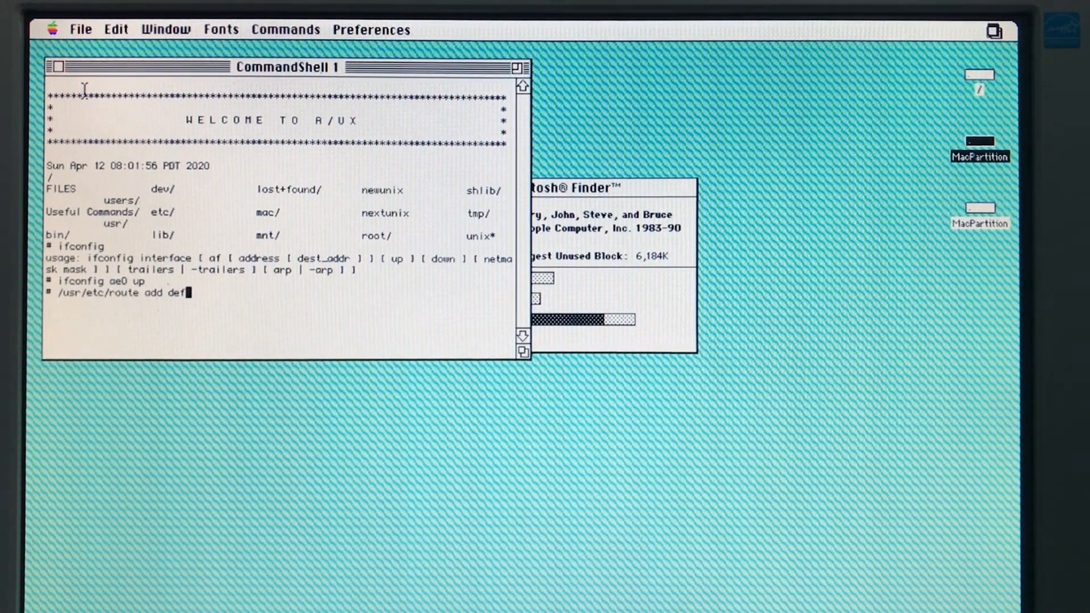
{"action": "type", "text": "ault"}
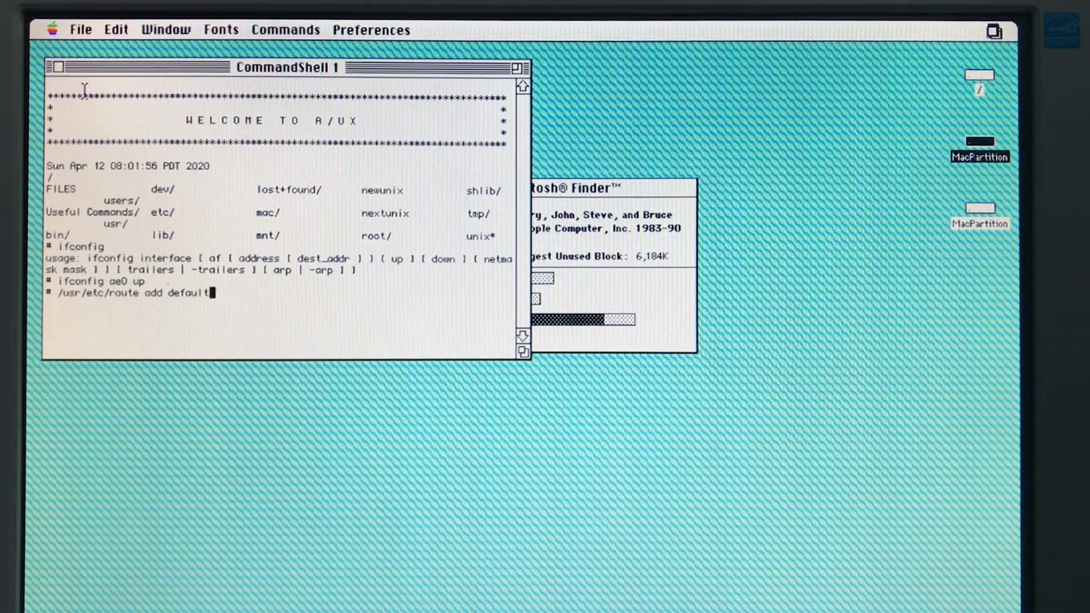
{"action": "type", "text": "192.168.1.1 1"}
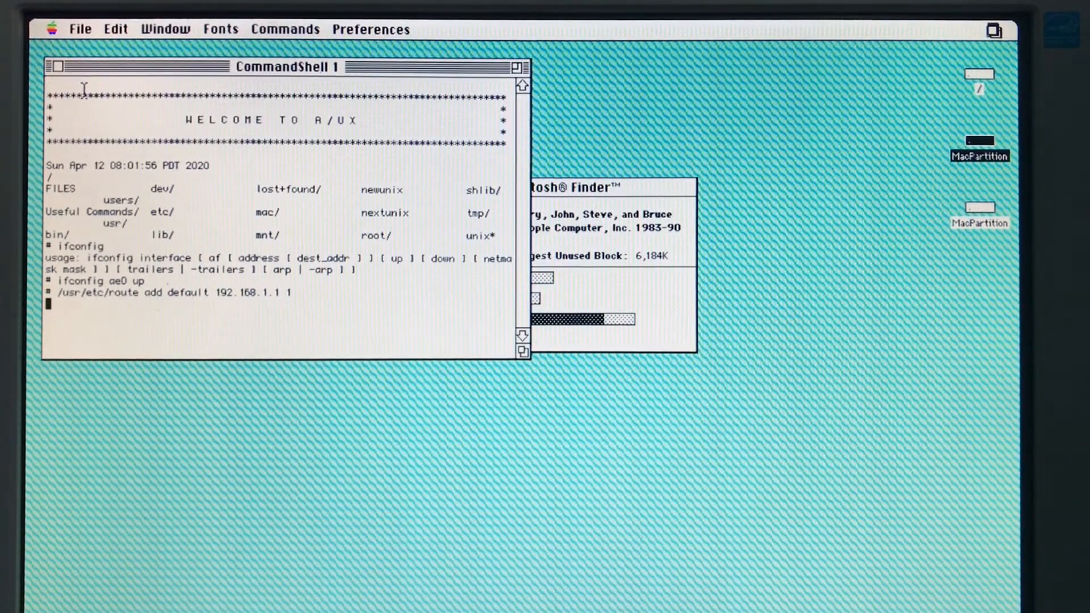
{"action": "key", "text": "Return"}
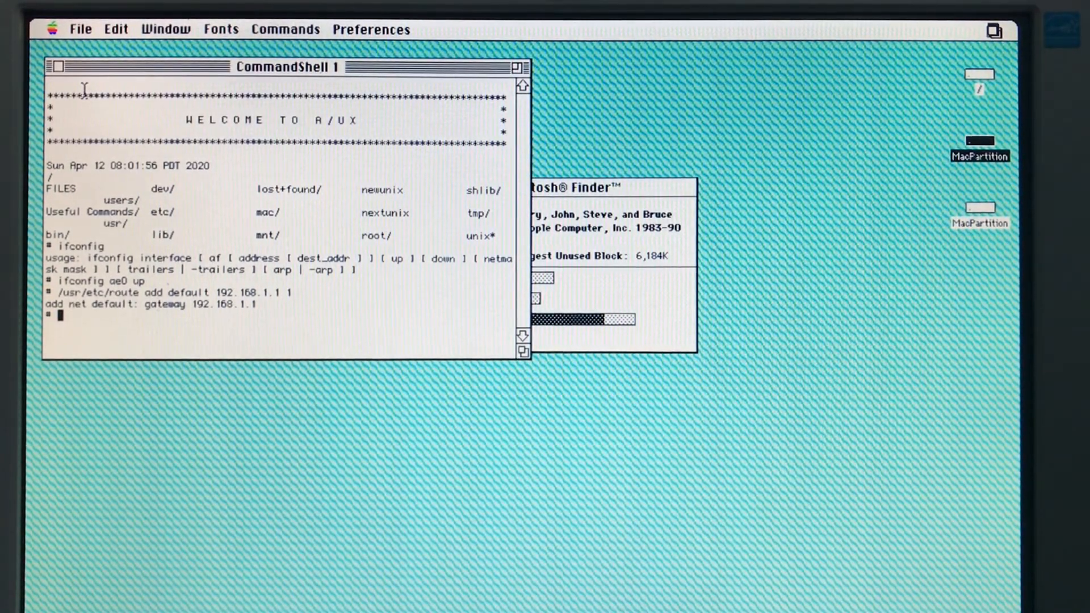
{"action": "type", "text": "ping 192.168.1.1"}
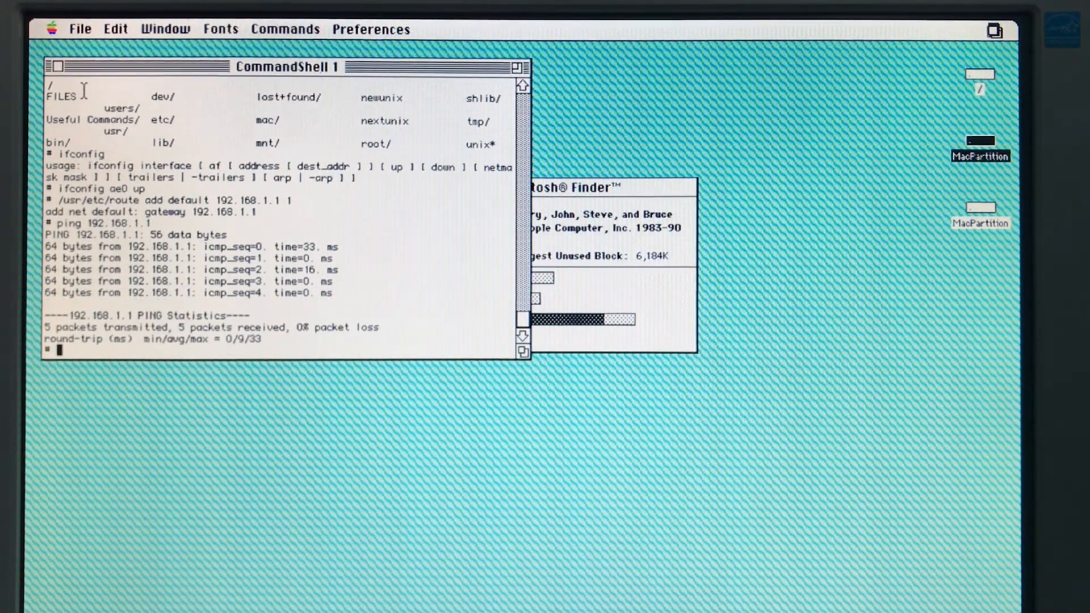
Step: Start pinging 8.8.8.8, then make the first shell window active
{"action": "type", "text": "ping 8."}
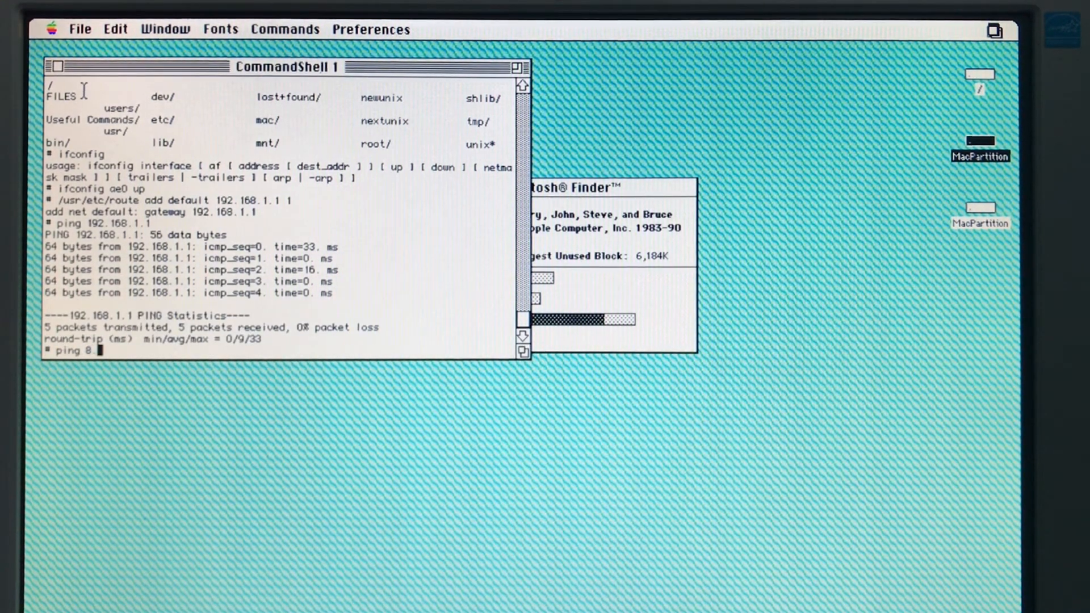
{"action": "type", "text": ".8"}
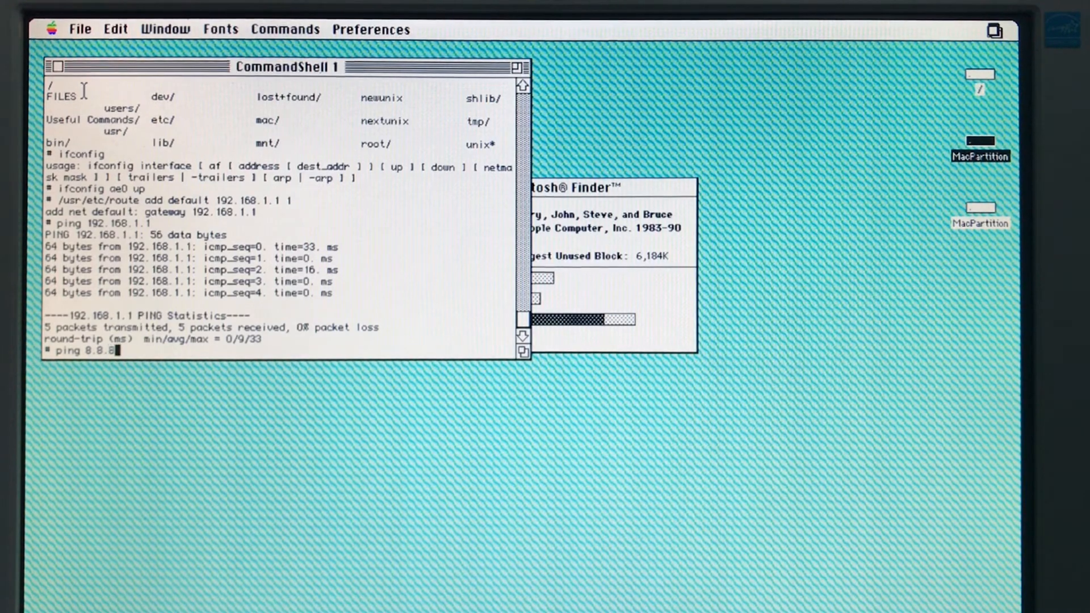
{"action": "key", "text": "Return"}
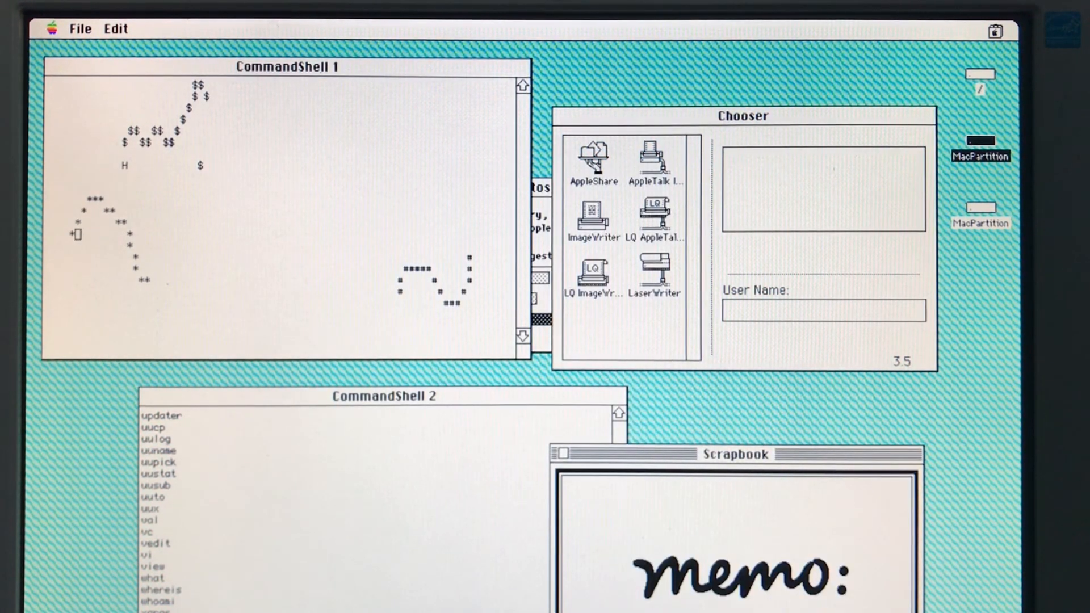
{"action": "left_click", "coordinate": [278, 66]}
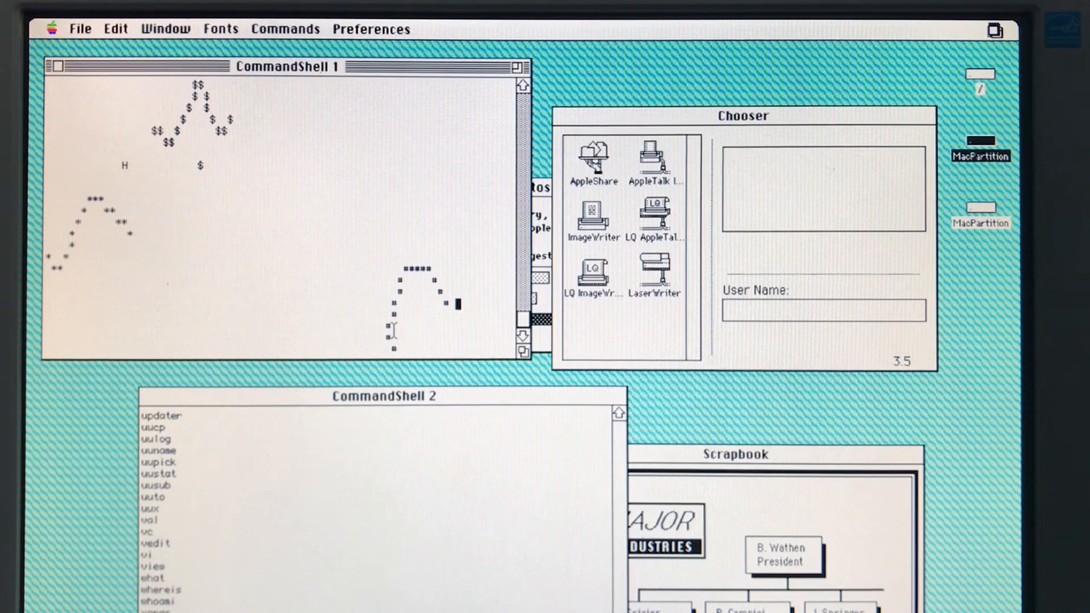